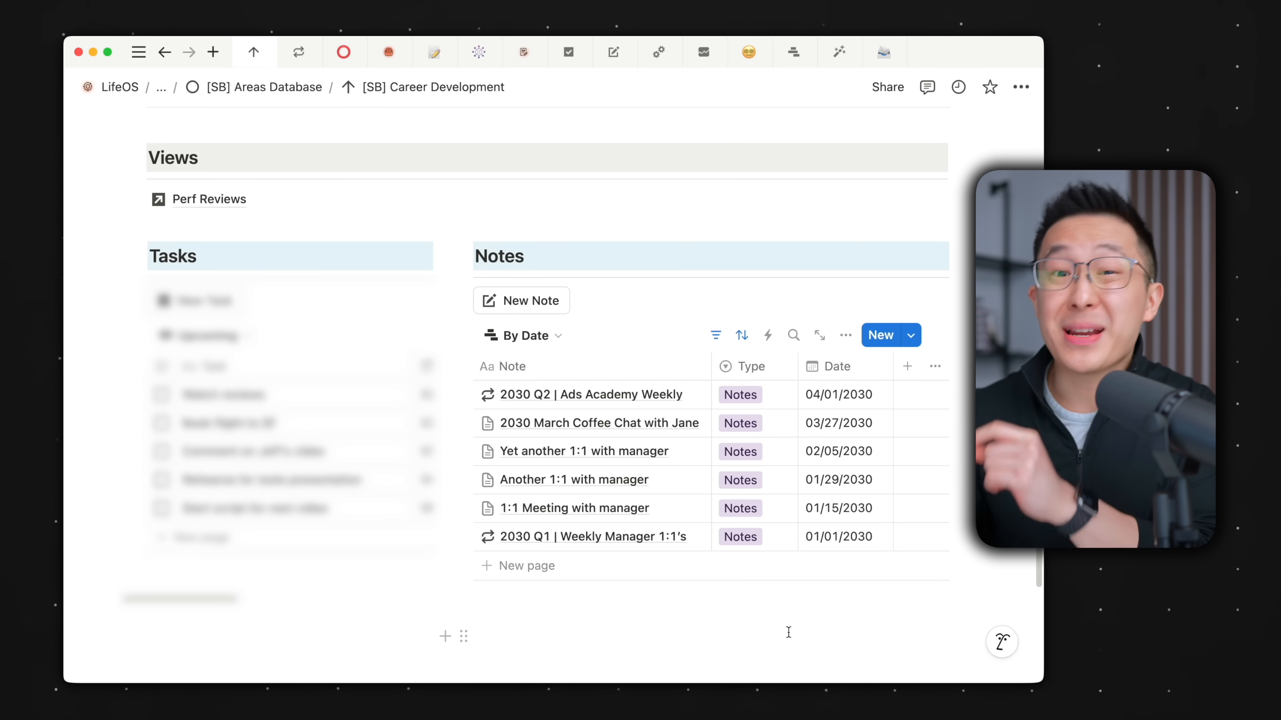
- Open the 2030 Q1 | Weekly Manager 1:1's note from the Career Development Notes table
{"action": "left_click", "coordinate": [574, 508]}
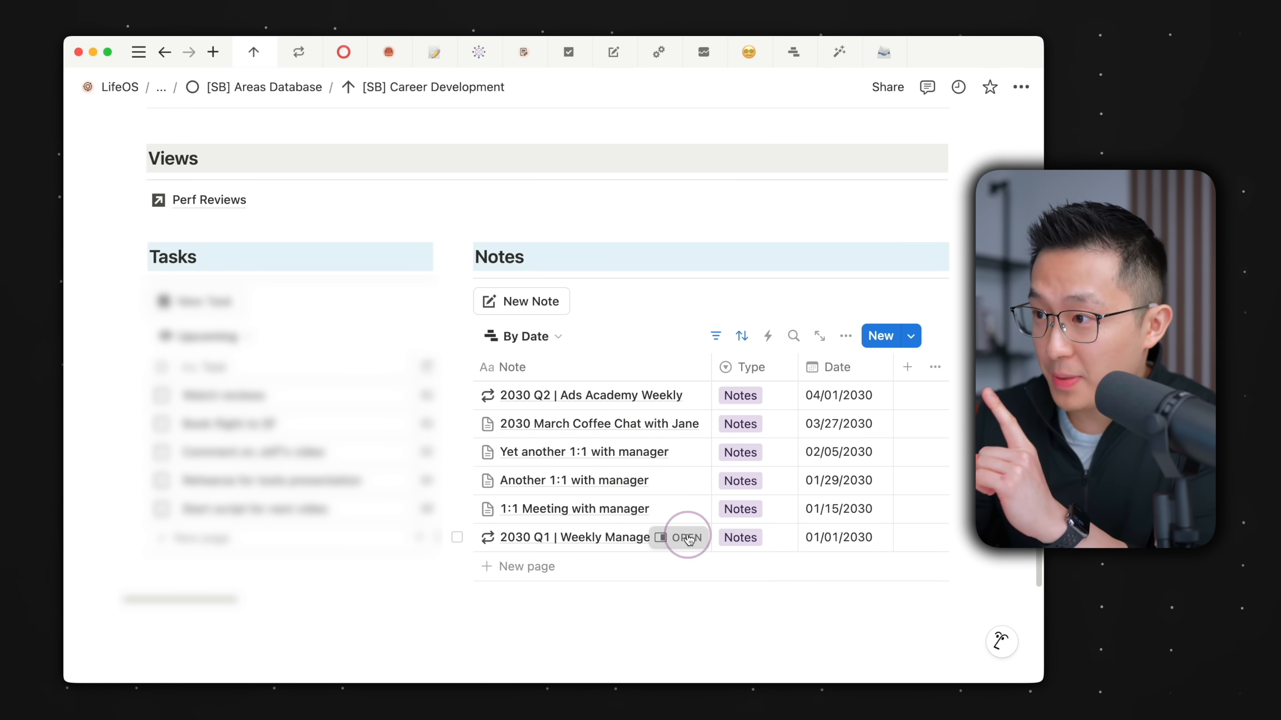
{"action": "left_click", "coordinate": [686, 538]}
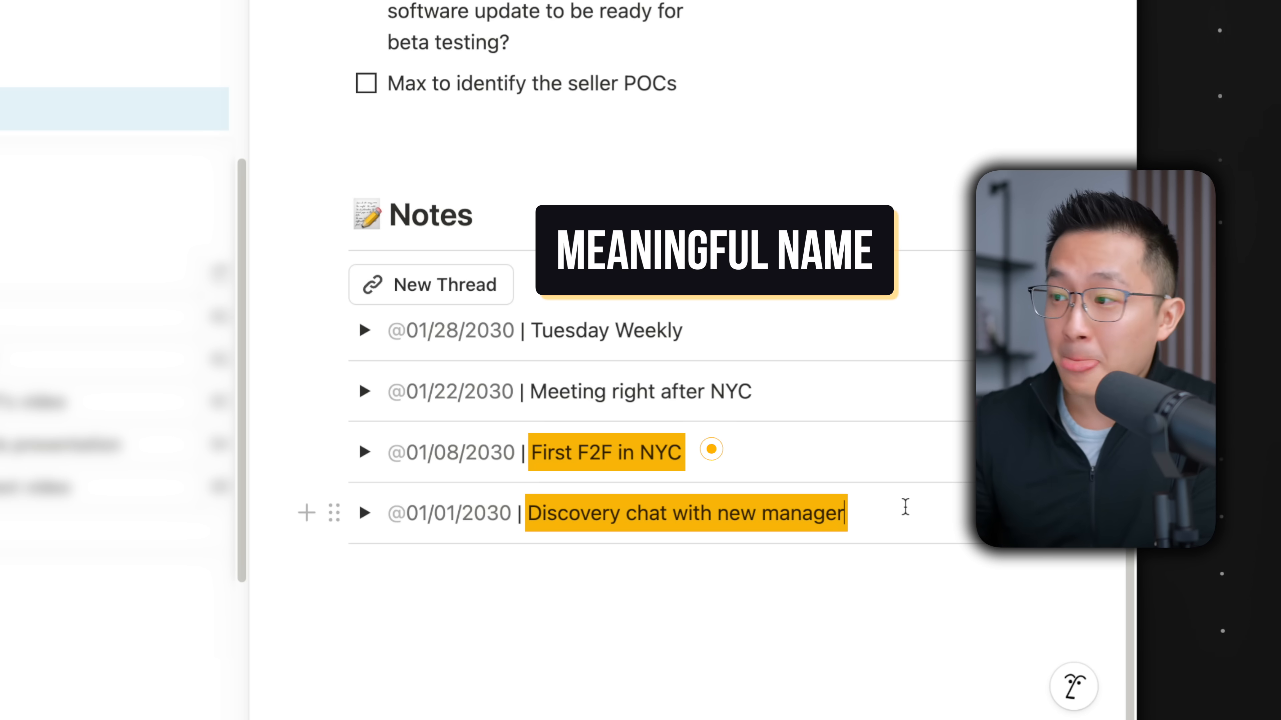
{"action": "left_click", "coordinate": [549, 513]}
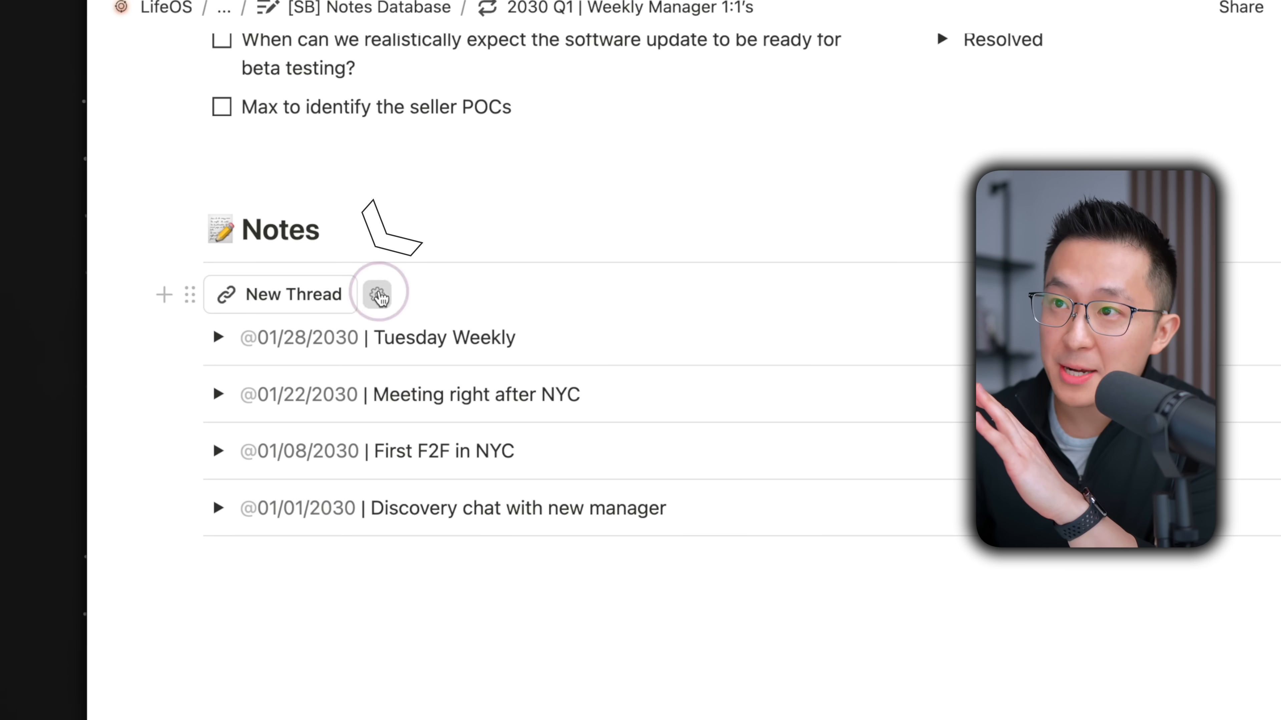
- View the New Thread button settings showing the dated toggle with Notes heading and list
{"action": "left_click", "coordinate": [379, 294]}
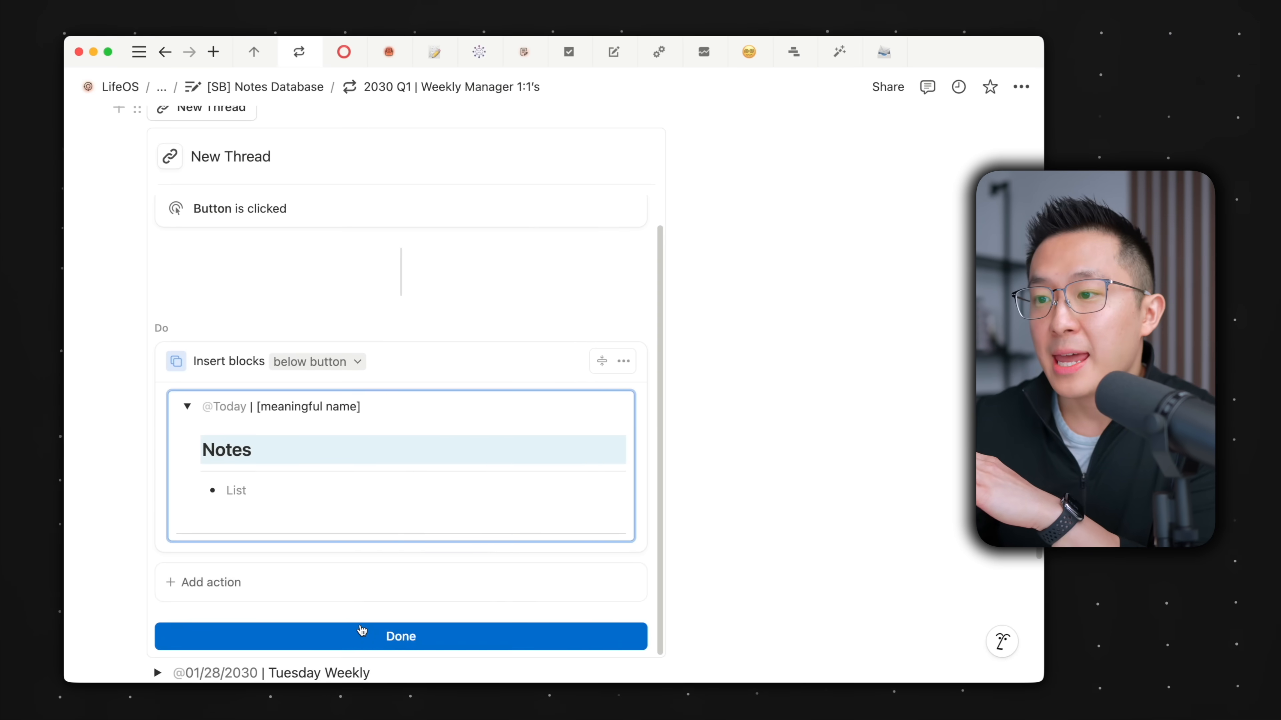
- Add a new thread dated November 12, 2024 named 'Week before I resign' and start its first note
{"action": "left_click", "coordinate": [400, 636]}
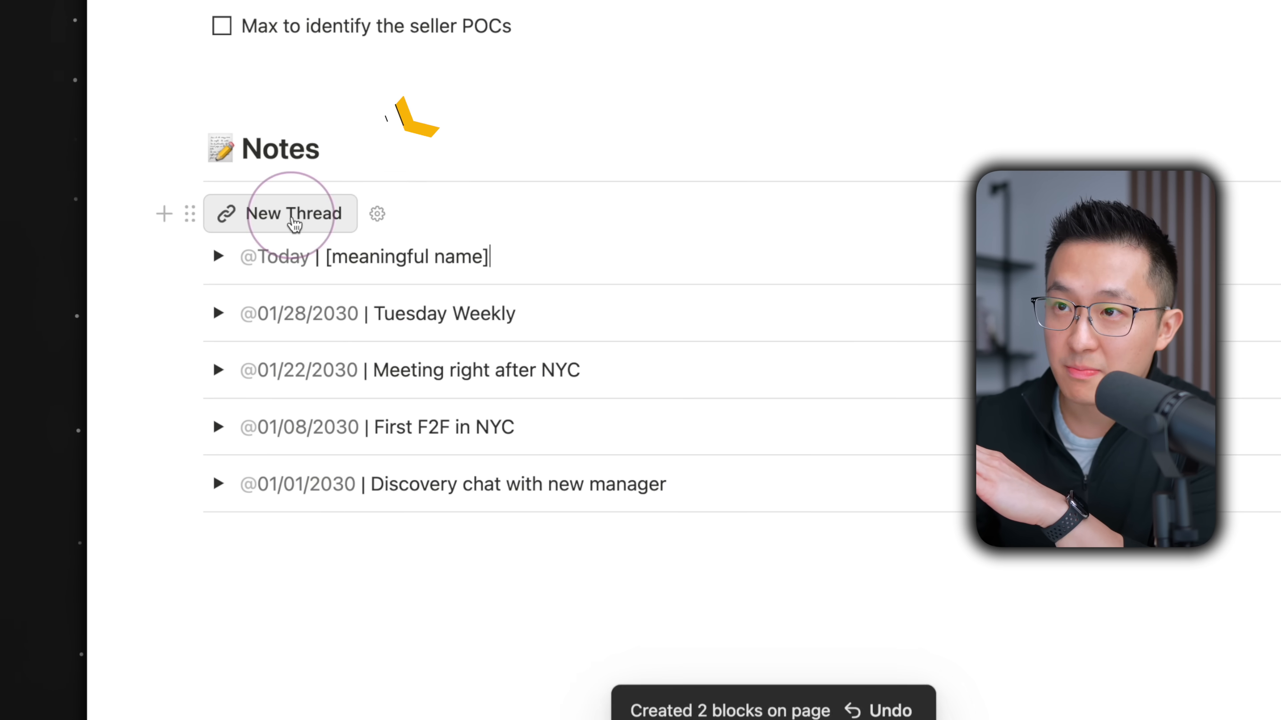
{"action": "left_click", "coordinate": [280, 256]}
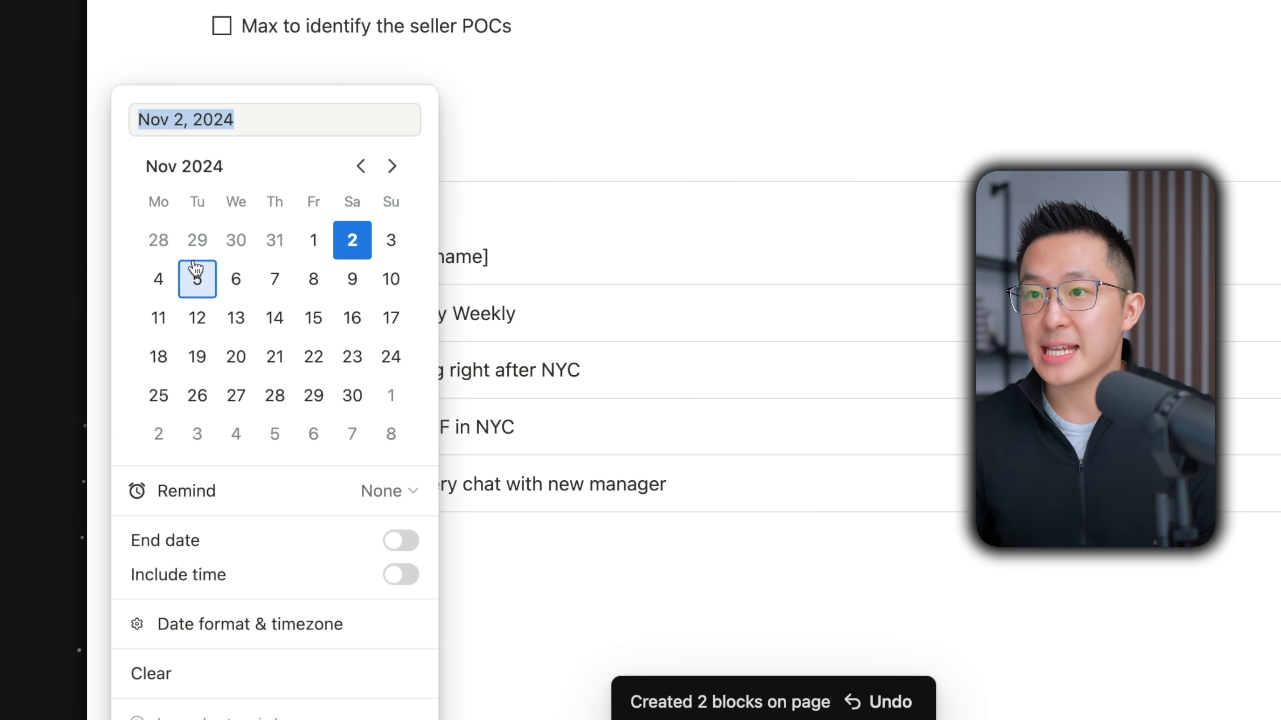
{"action": "key", "text": "escape"}
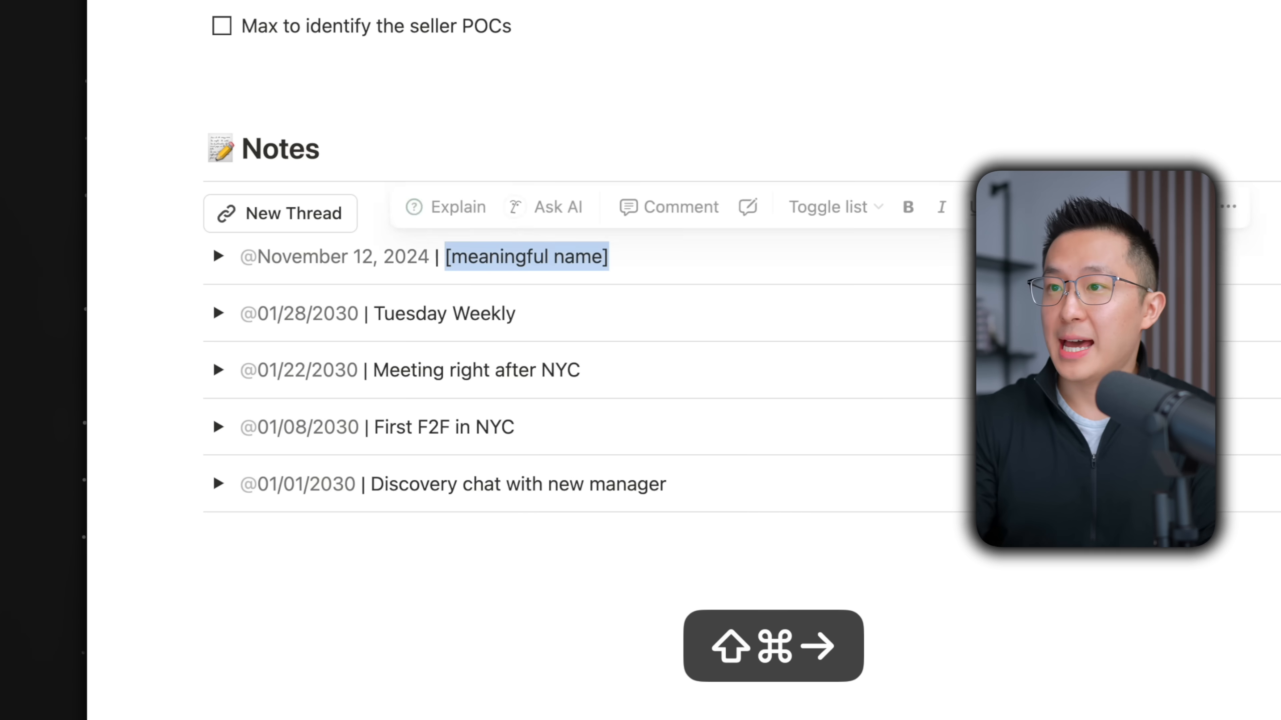
{"action": "type", "text": "Week before I"}
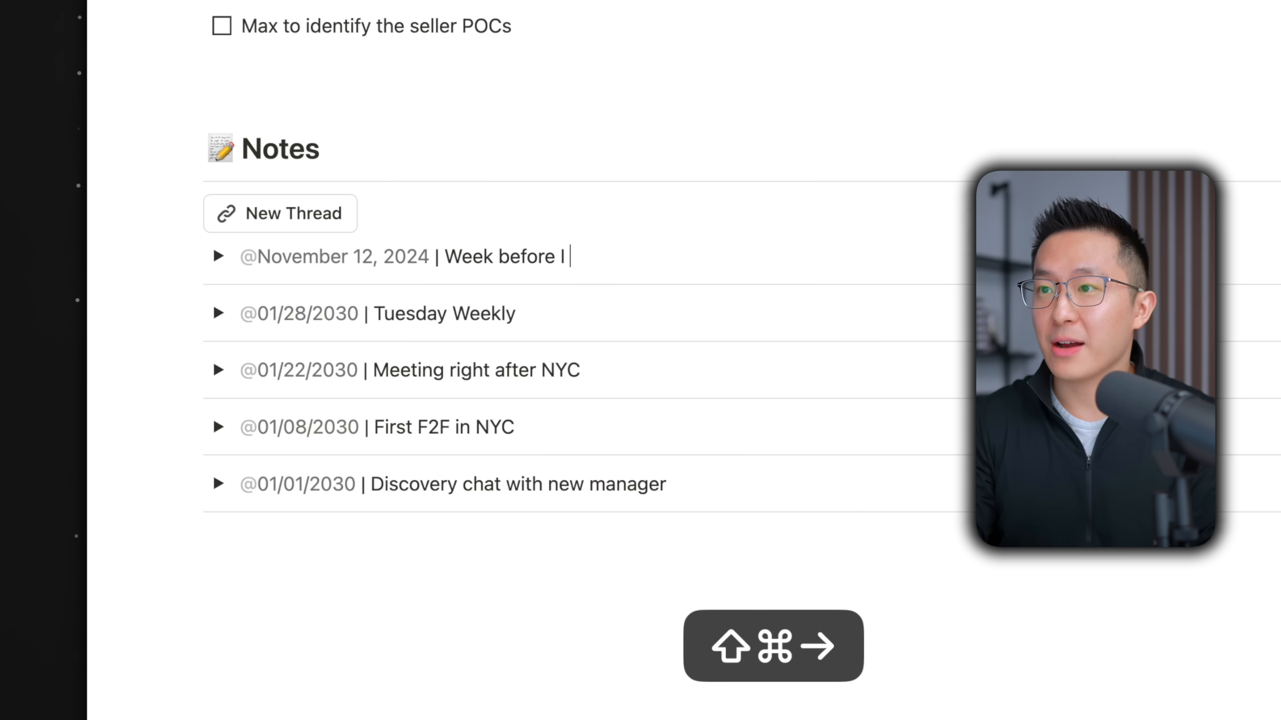
{"action": "type", "text": "resign"}
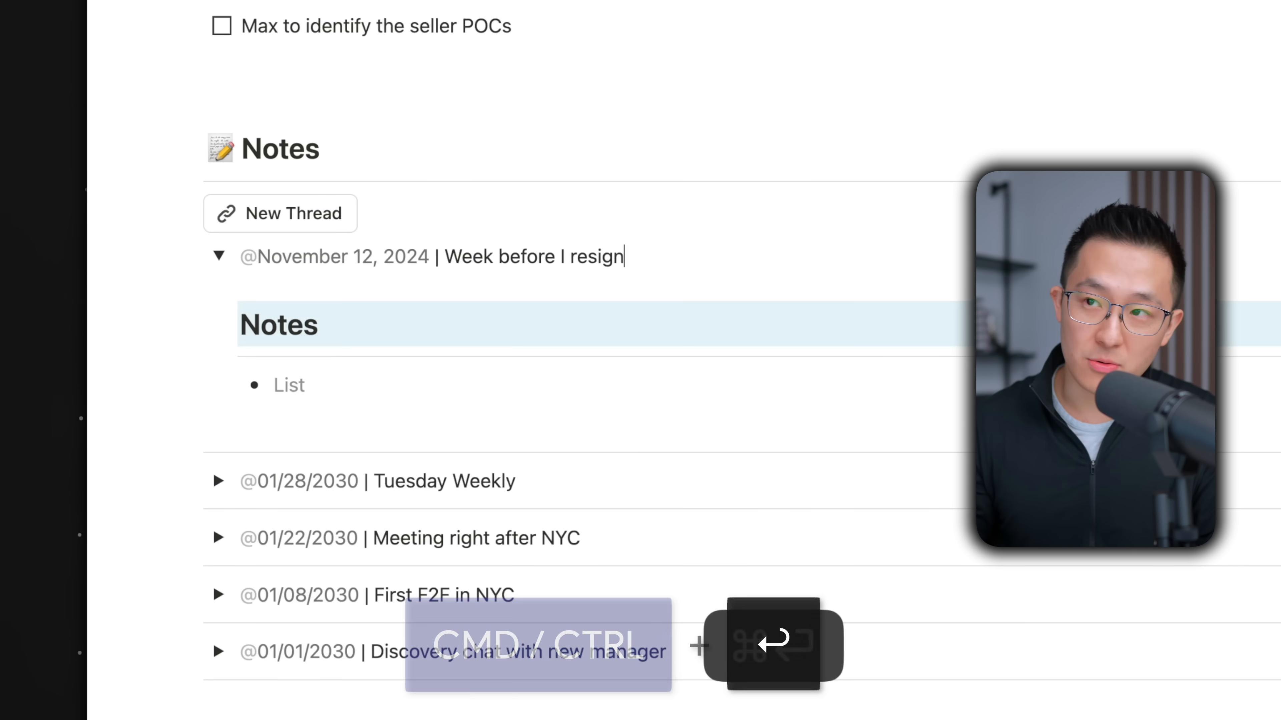
{"action": "type", "text": "And I s"}
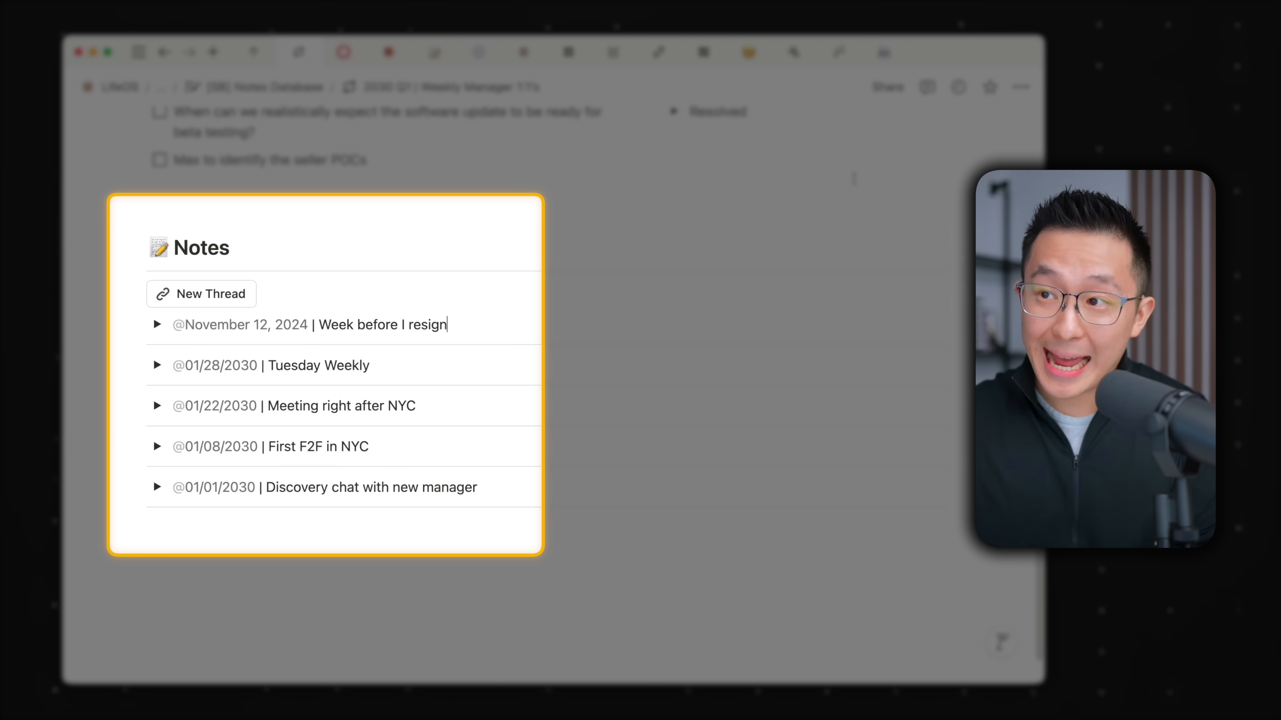
- Search the Weekly Manager 1:1's page for the word 'vision'
{"action": "key", "text": "cmd+f"}
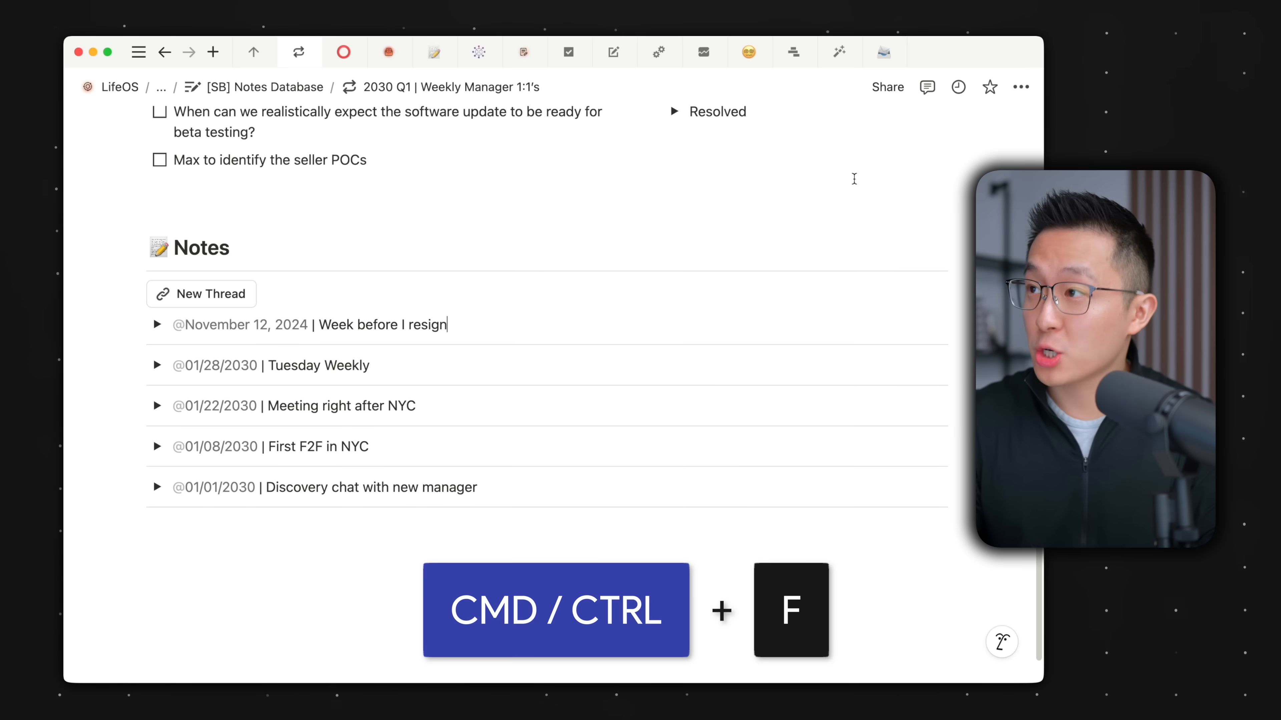
{"action": "type", "text": "vision"}
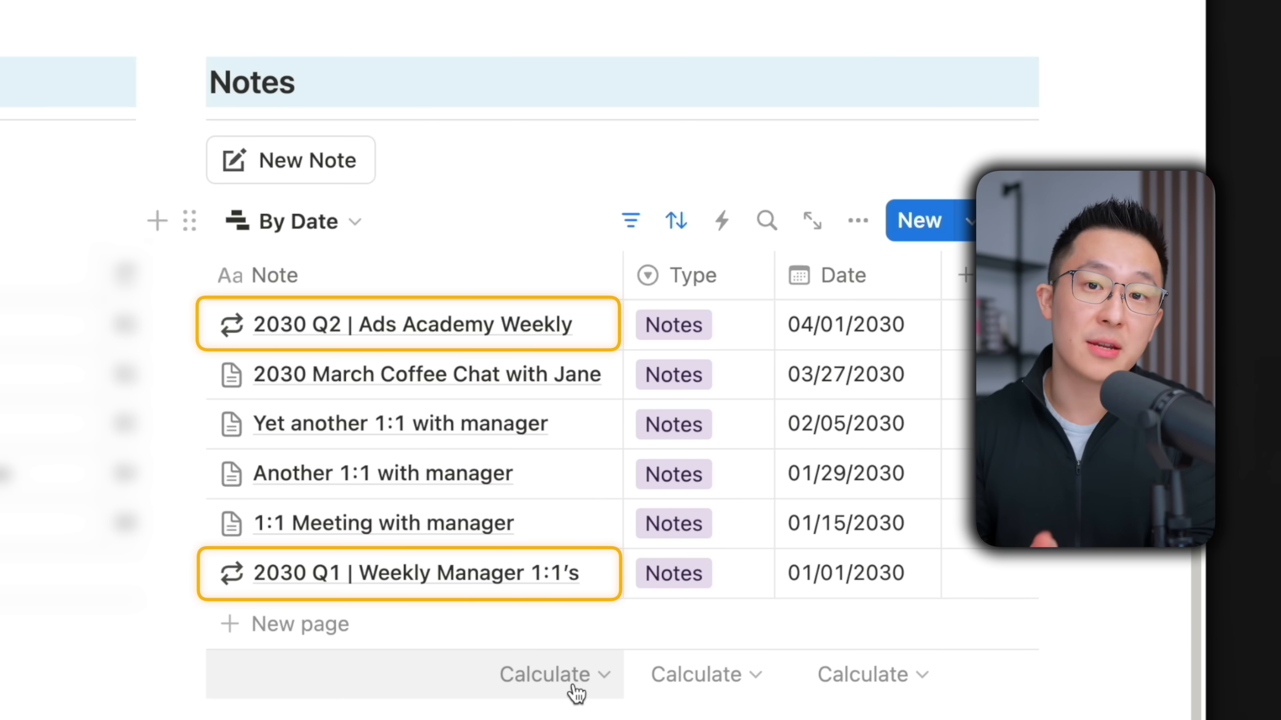
- Navigate to the November Digest page with its Notion AI section and Ask AI box
{"action": "left_click", "coordinate": [426, 375]}
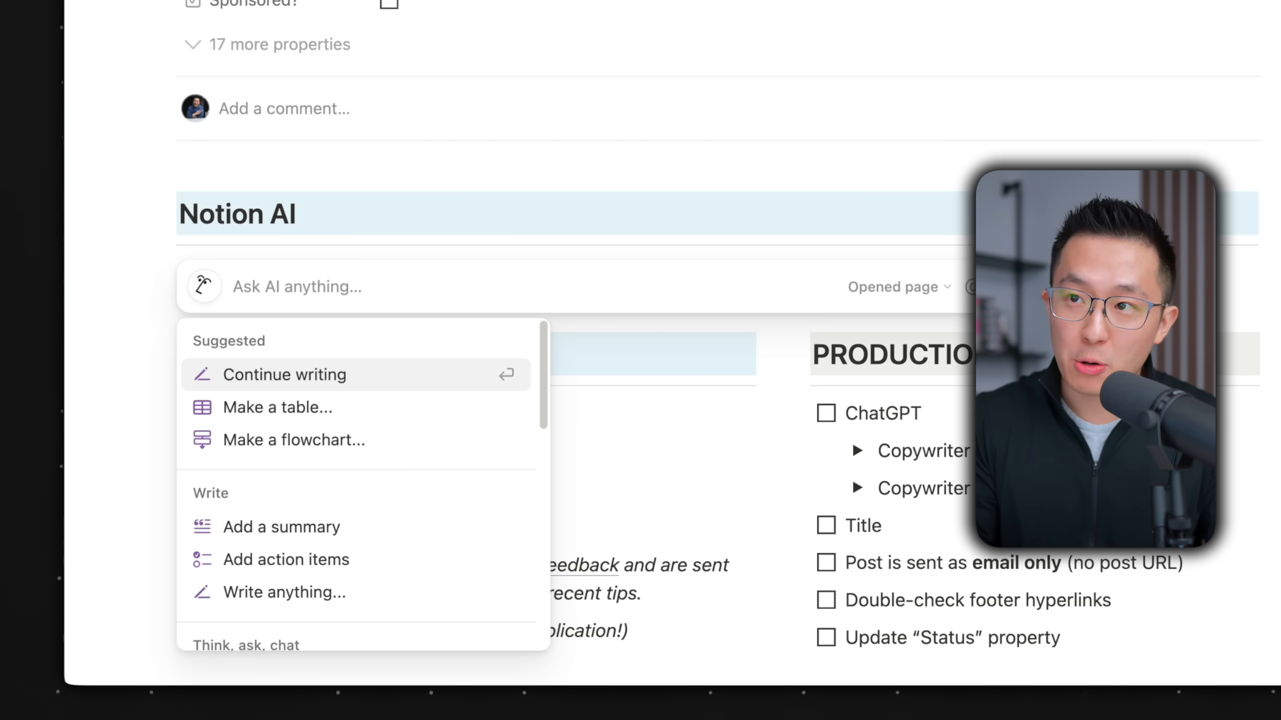
- Ask Notion AI to 'Draft a November Digest based on my' linked October Digest page
{"action": "type", "text": "Draft a"}
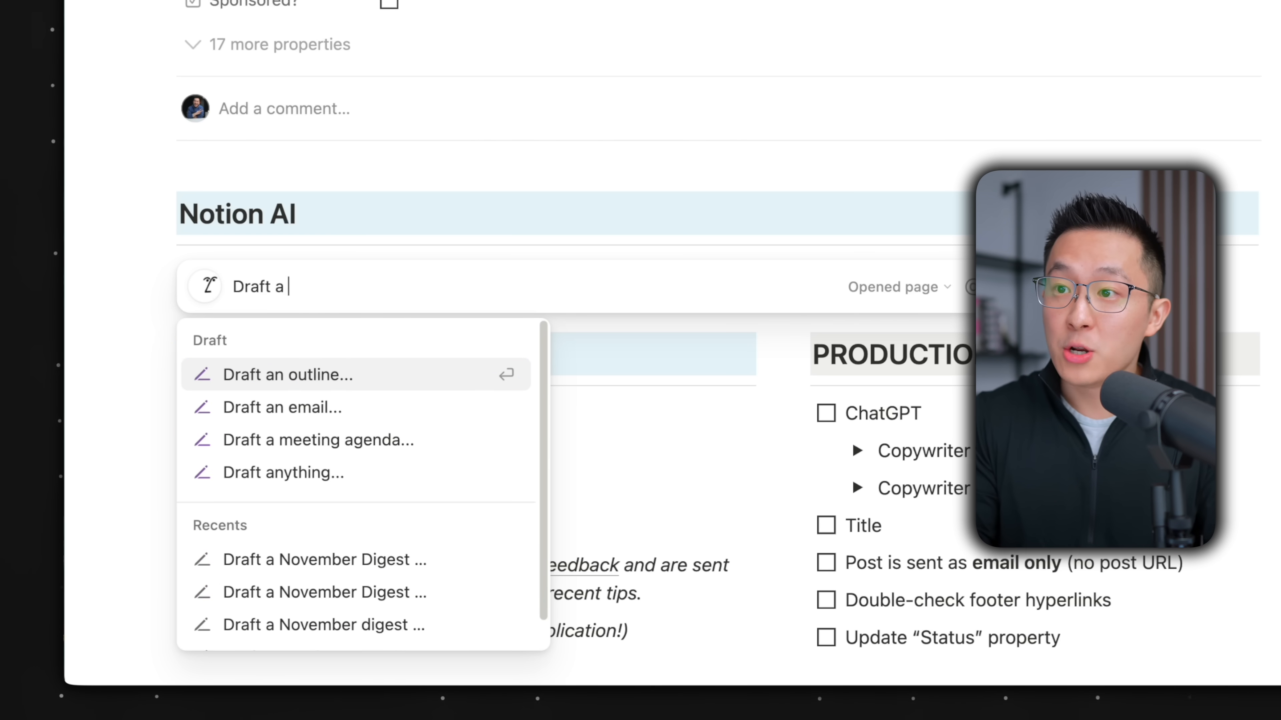
{"action": "type", "text": "November D"}
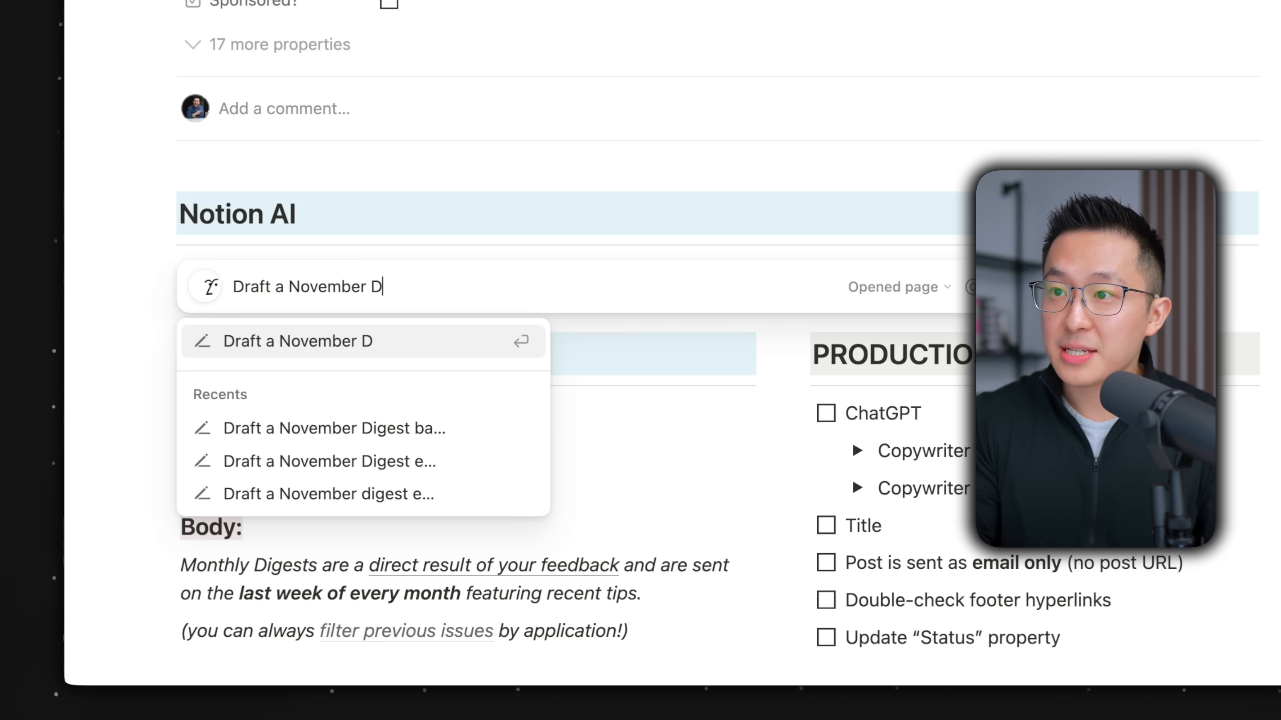
{"action": "type", "text": "igest based on my october"}
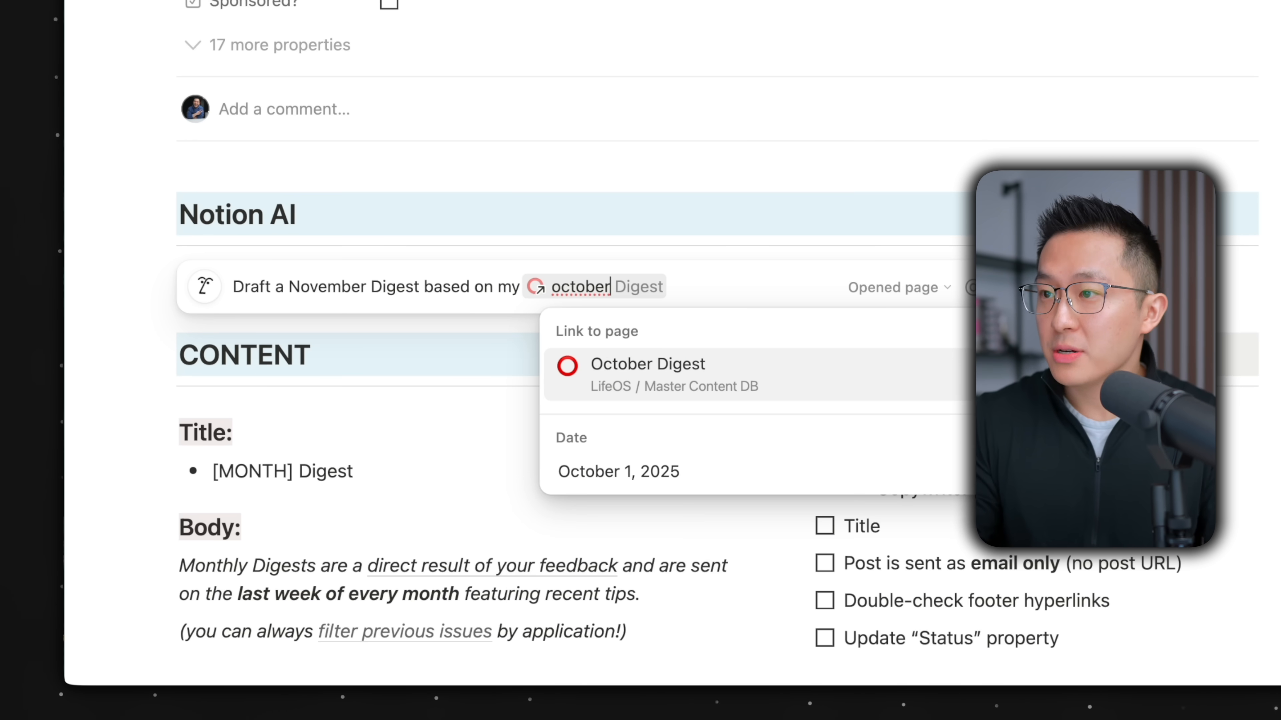
{"action": "left_click", "coordinate": [648, 364]}
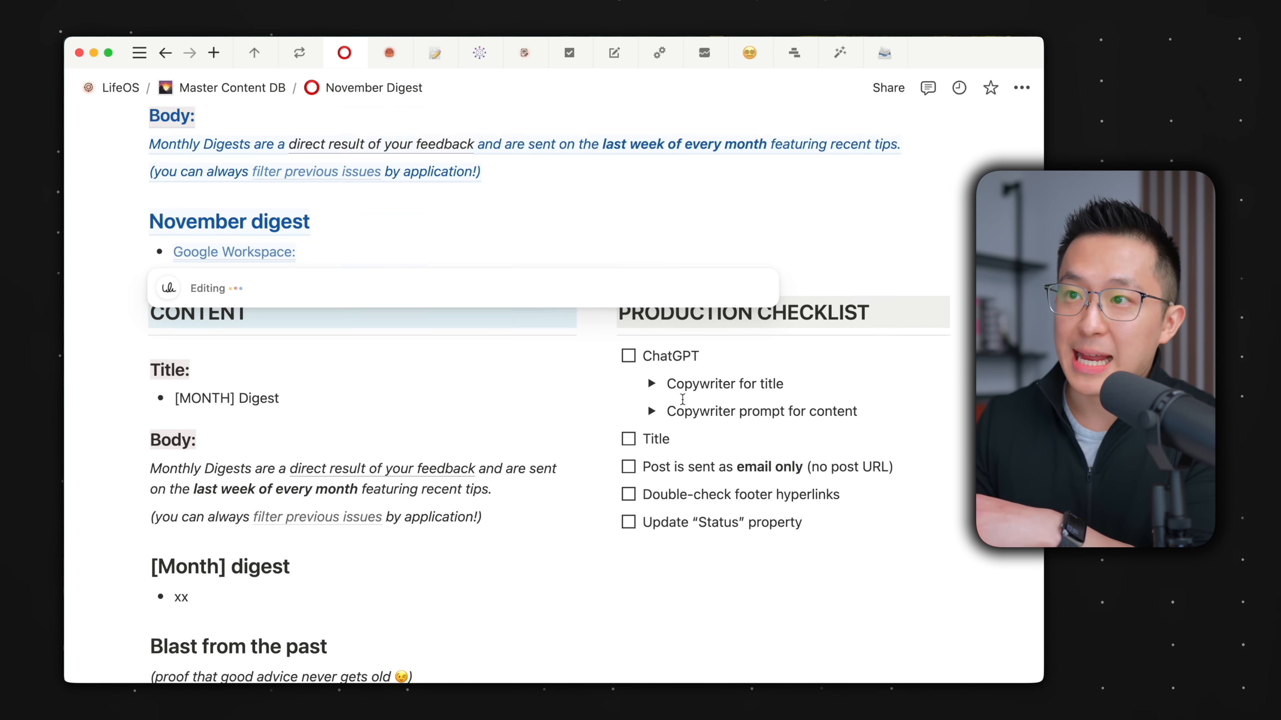
- Scroll through the AI-drafted November Digest title, four items and Blast from the past tip
{"action": "scroll", "scroll_direction": "down", "scroll_amount": 3}
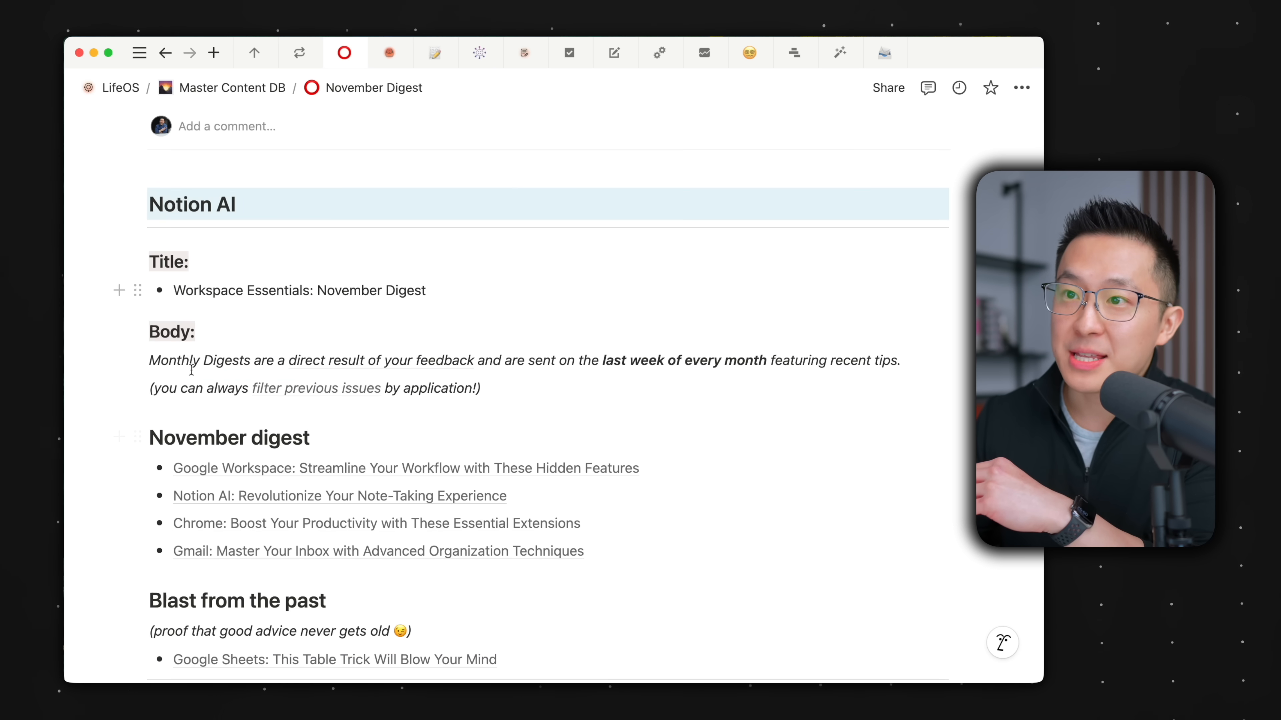
{"action": "scroll", "scroll_direction": "down", "scroll_amount": 3}
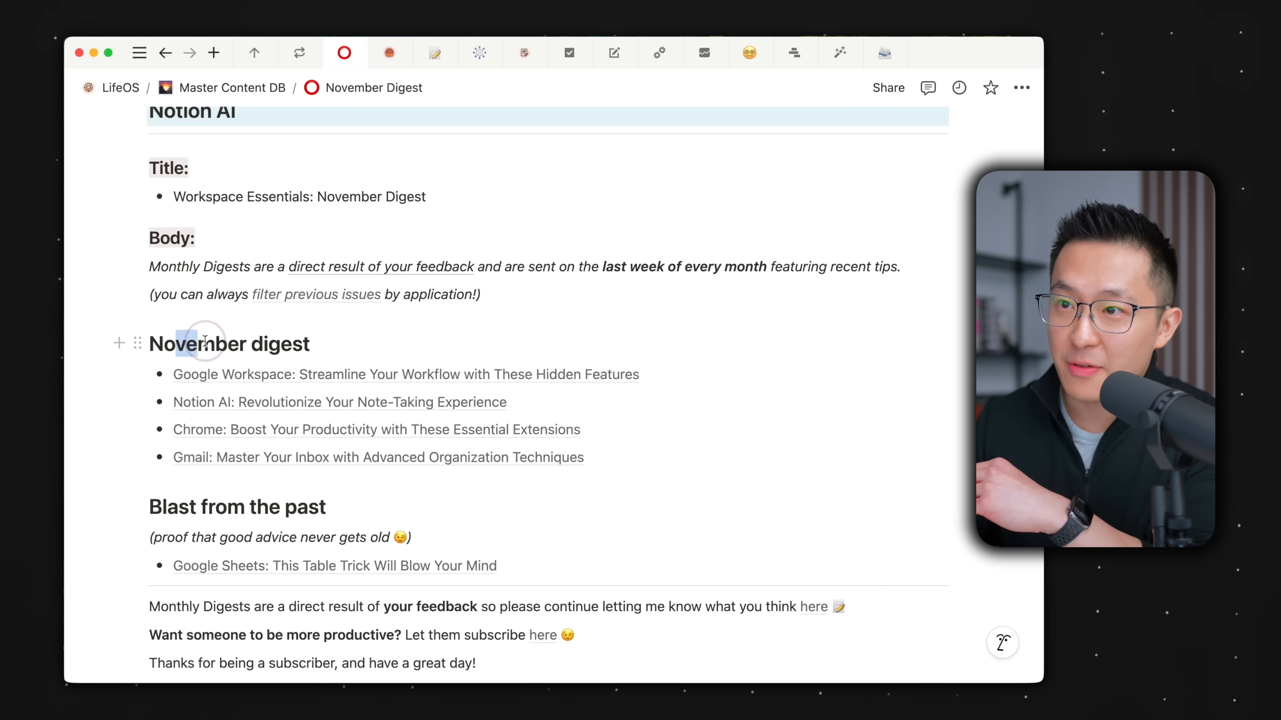
{"action": "scroll", "scroll_direction": "down", "scroll_amount": 3}
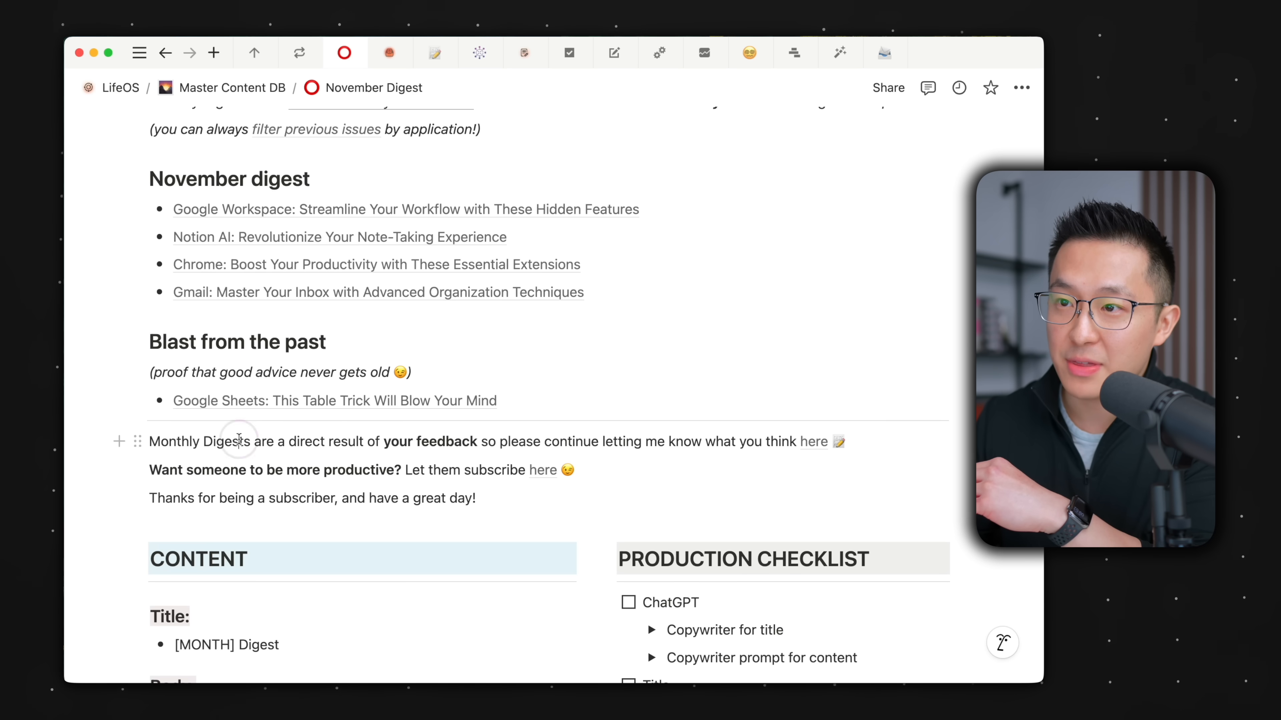
{"action": "scroll", "scroll_direction": "down", "scroll_amount": 3}
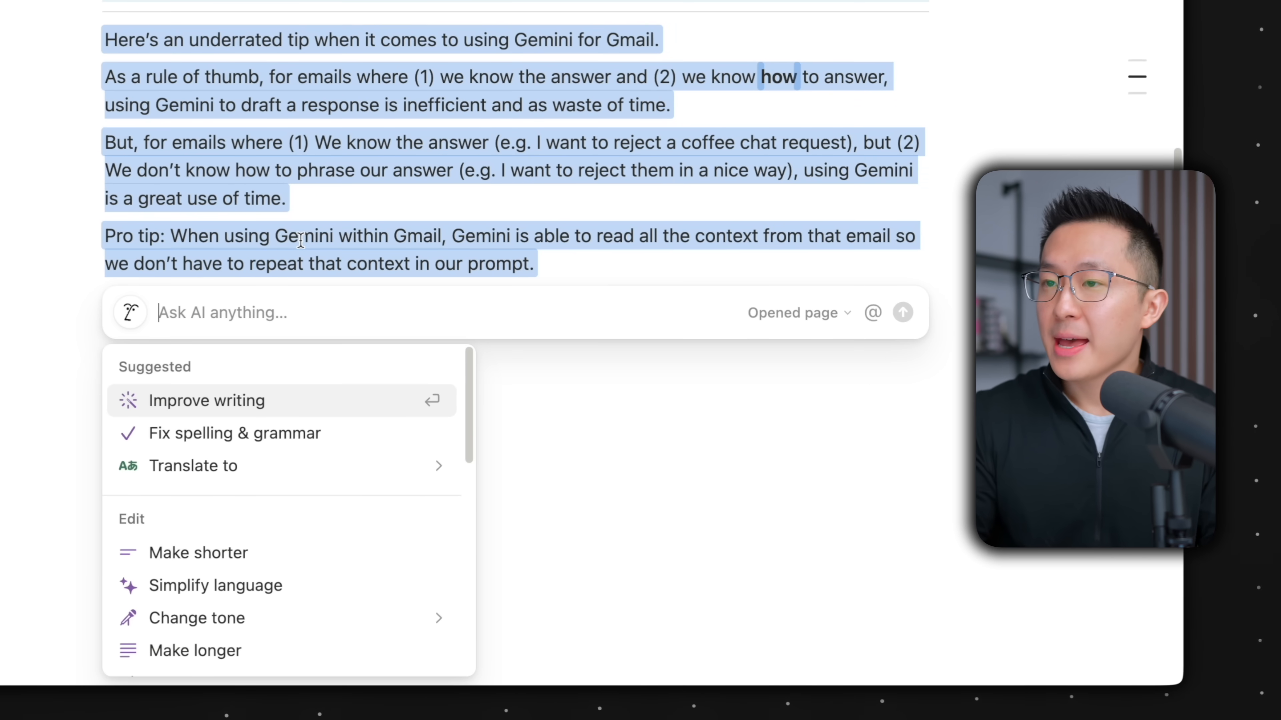
- Ask Notion AI to rewrite the Gemini tip in the format and tone of Workspace Essentials newsletters in Master Content DB
{"action": "type", "text": "Rewrite this using the"}
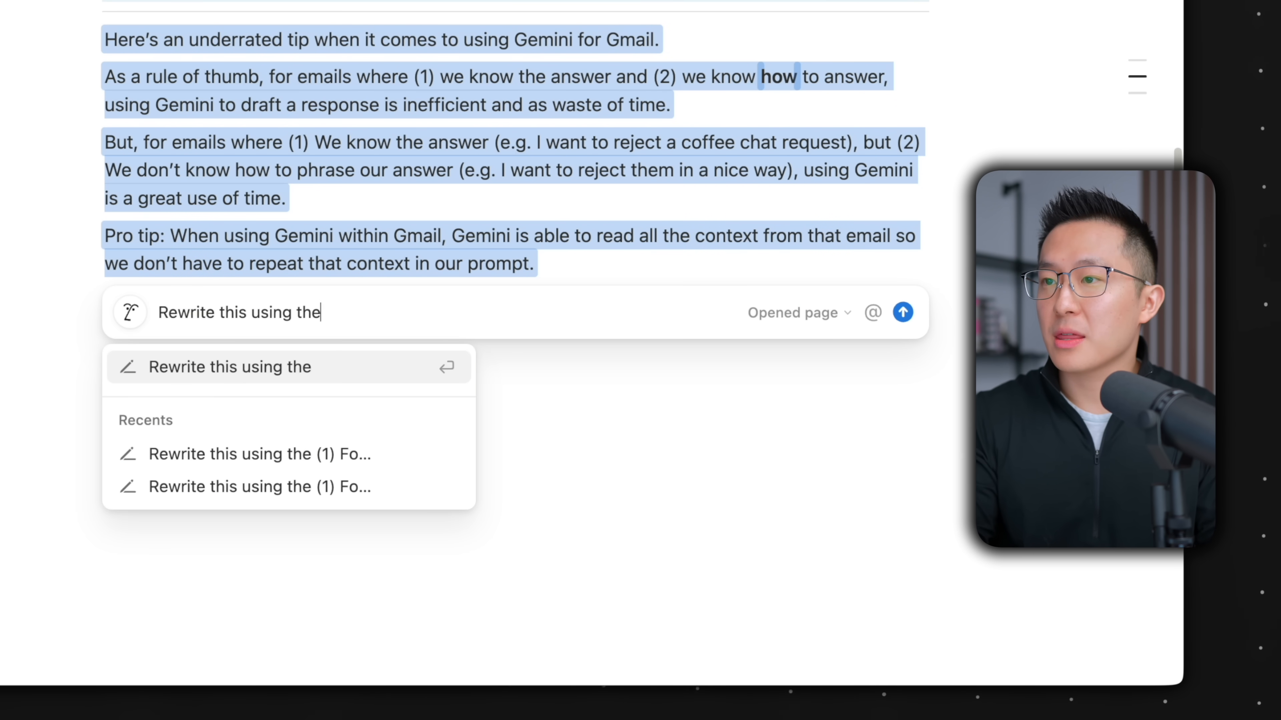
{"action": "type", "text": "(1) Format and (2"}
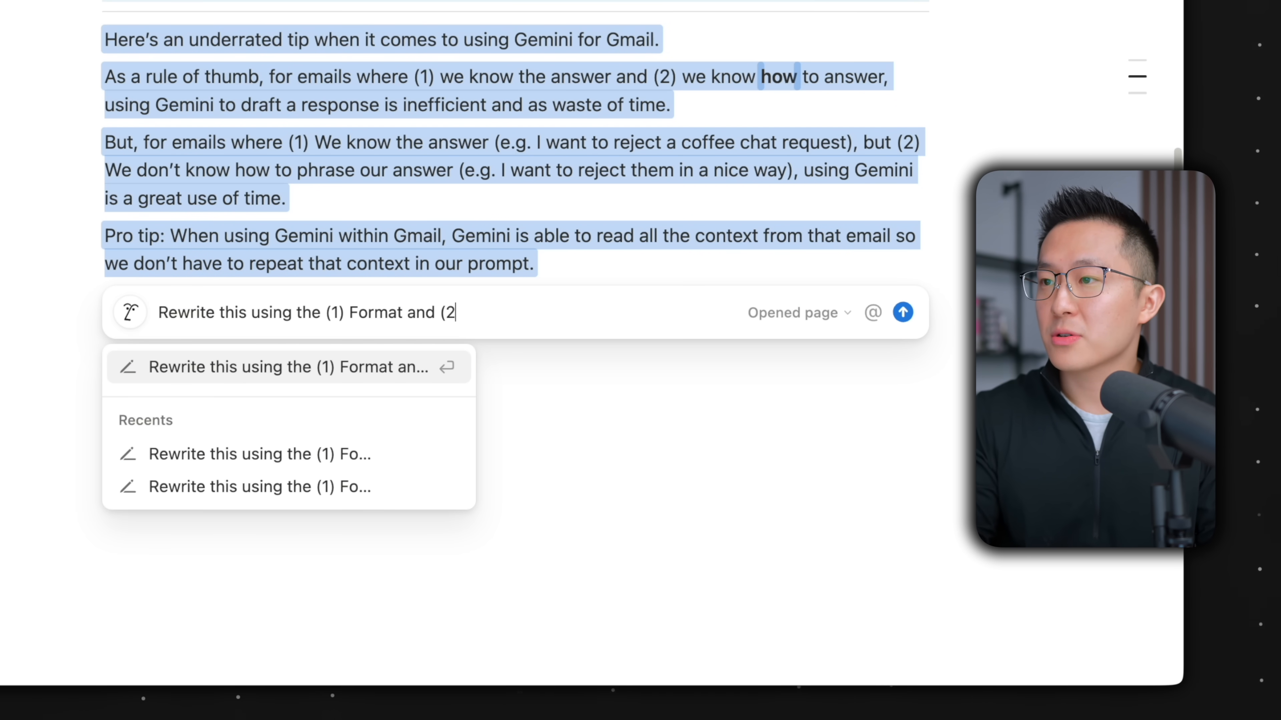
{"action": "type", "text": ") Tone of voice of"}
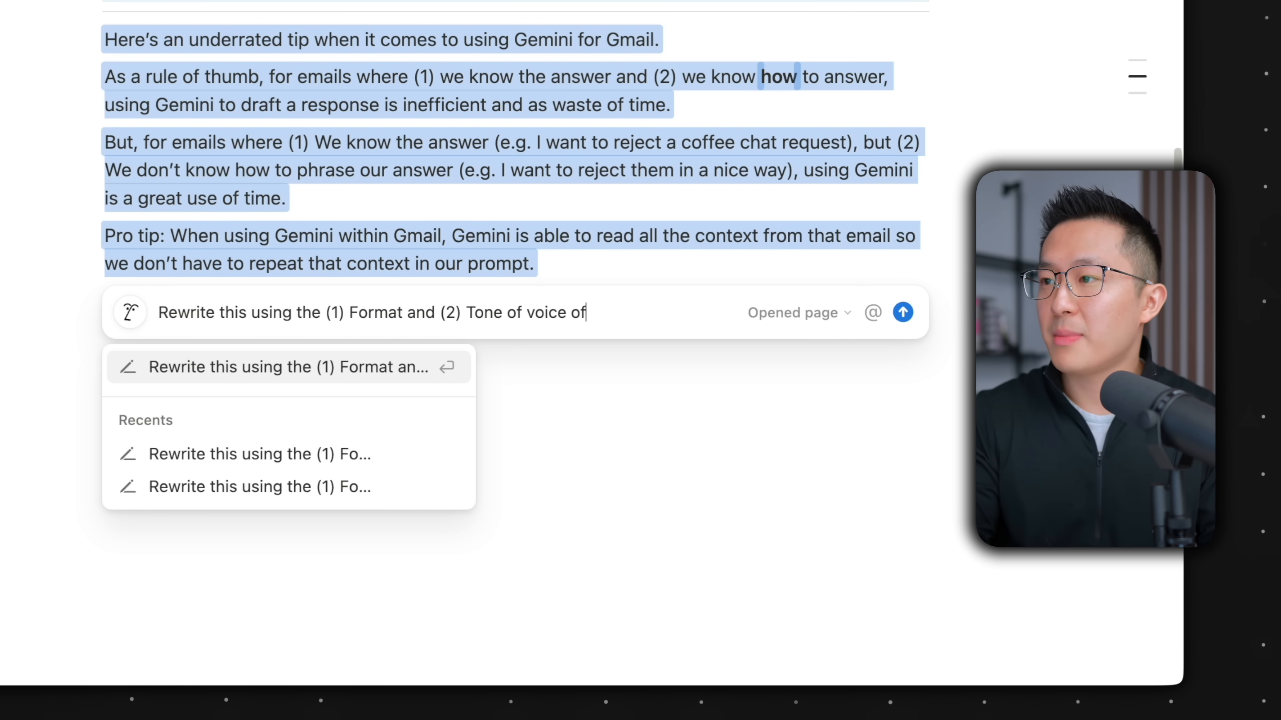
{"action": "type", "text": "my previously Wro"}
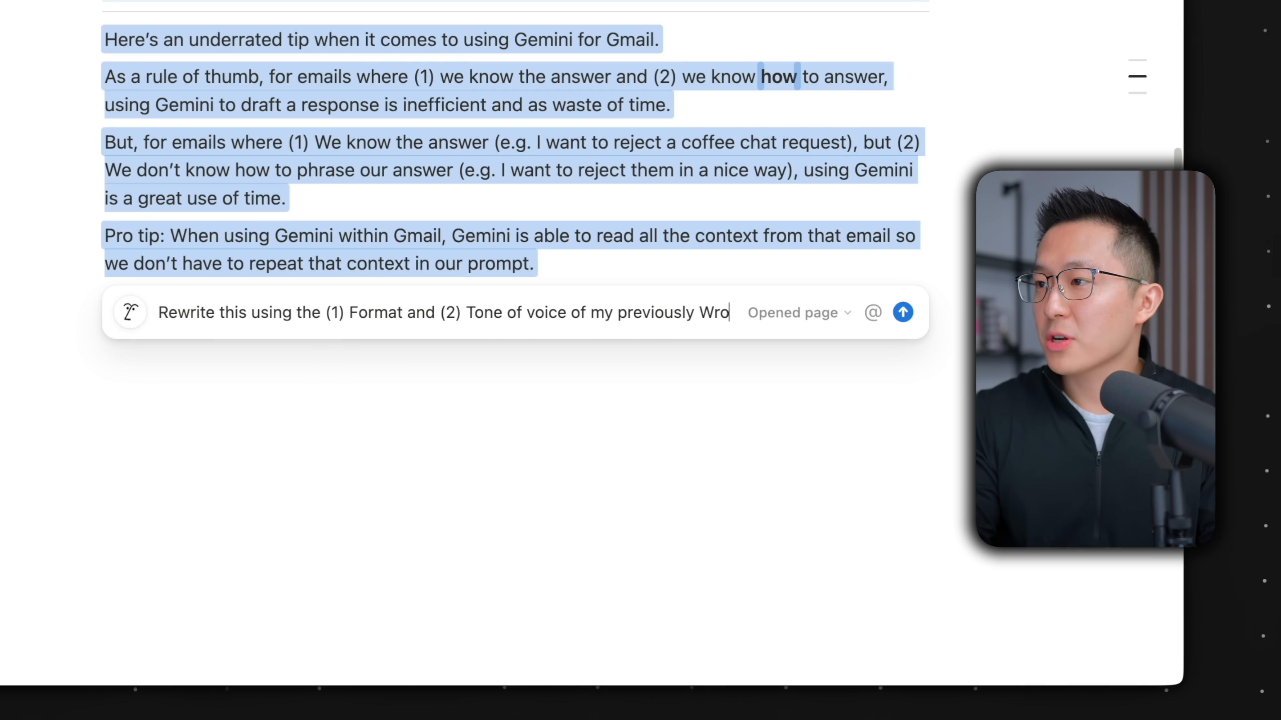
{"action": "type", "text": "Workspace Essential"}
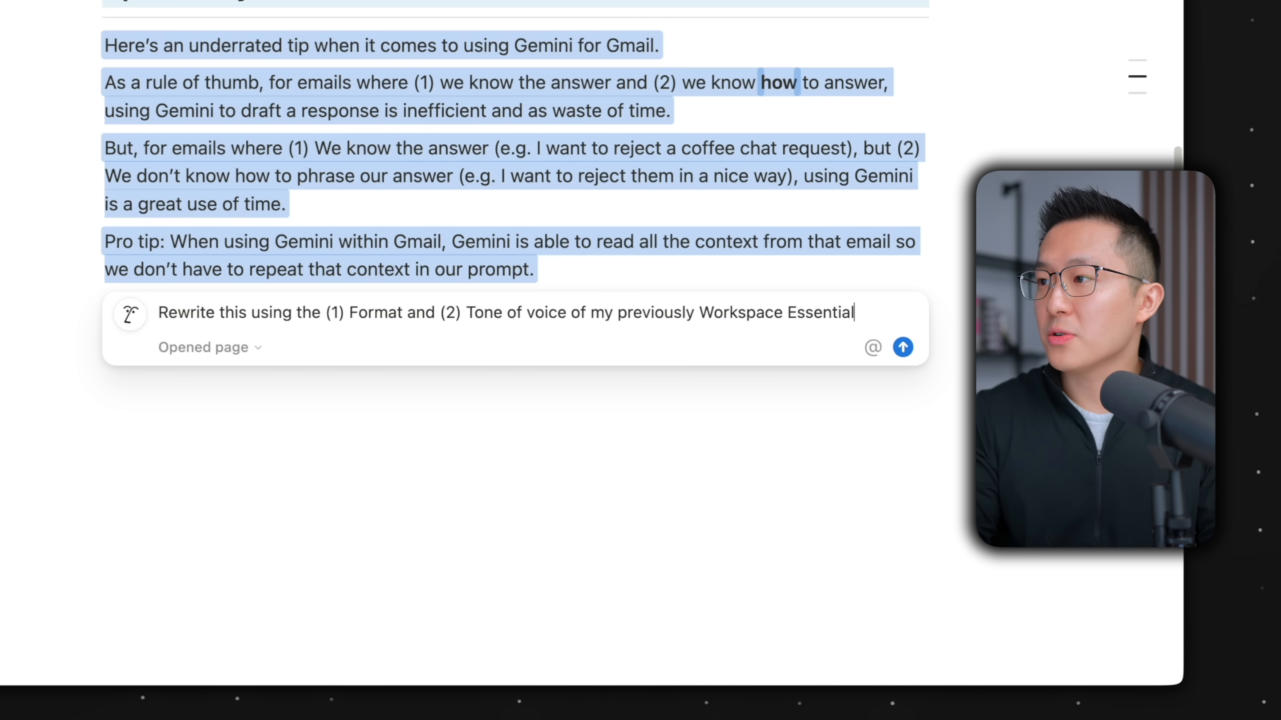
{"action": "type", "text": "s newsletters found in"}
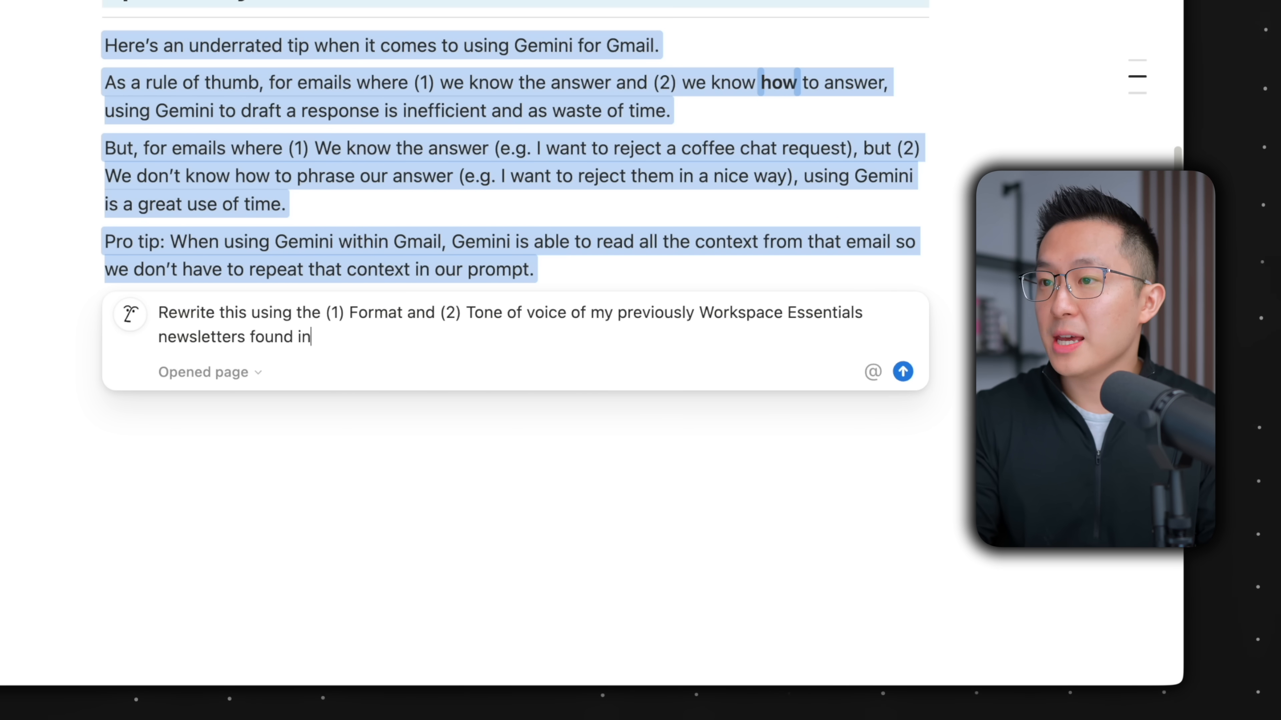
{"action": "type", "text": "@ mas"}
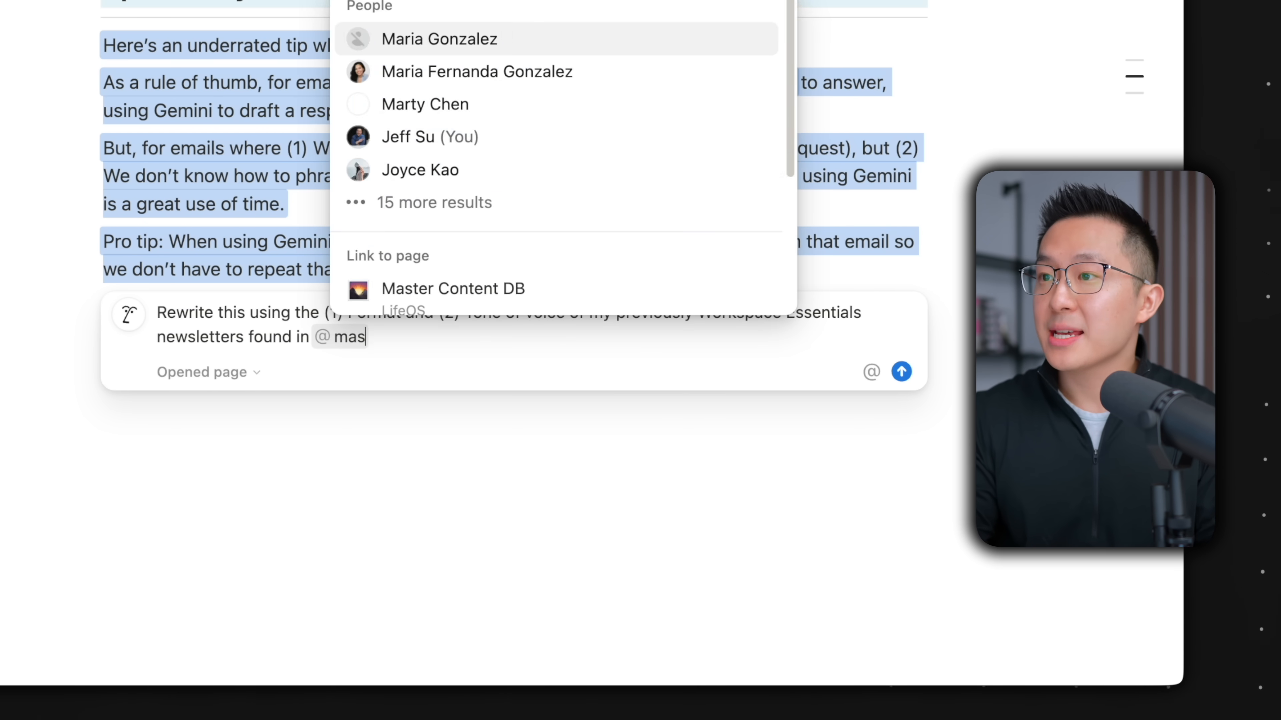
{"action": "left_click", "coordinate": [453, 288]}
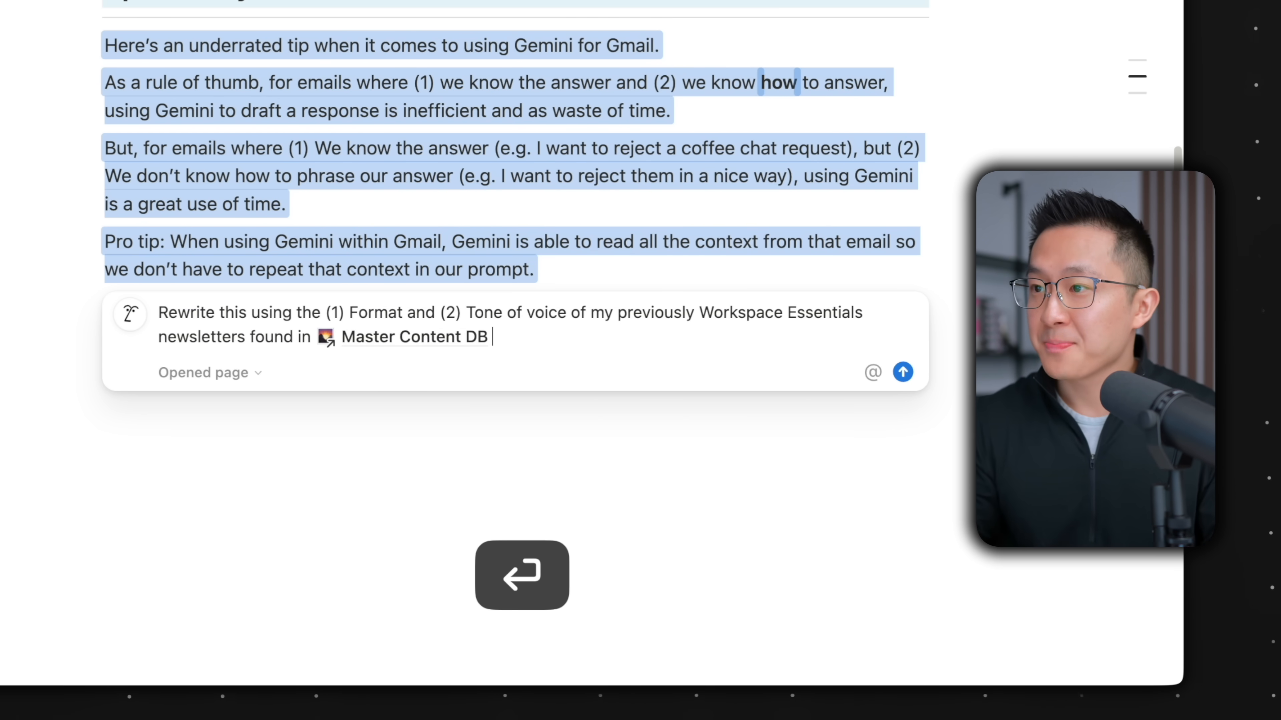
{"action": "left_click", "coordinate": [902, 372]}
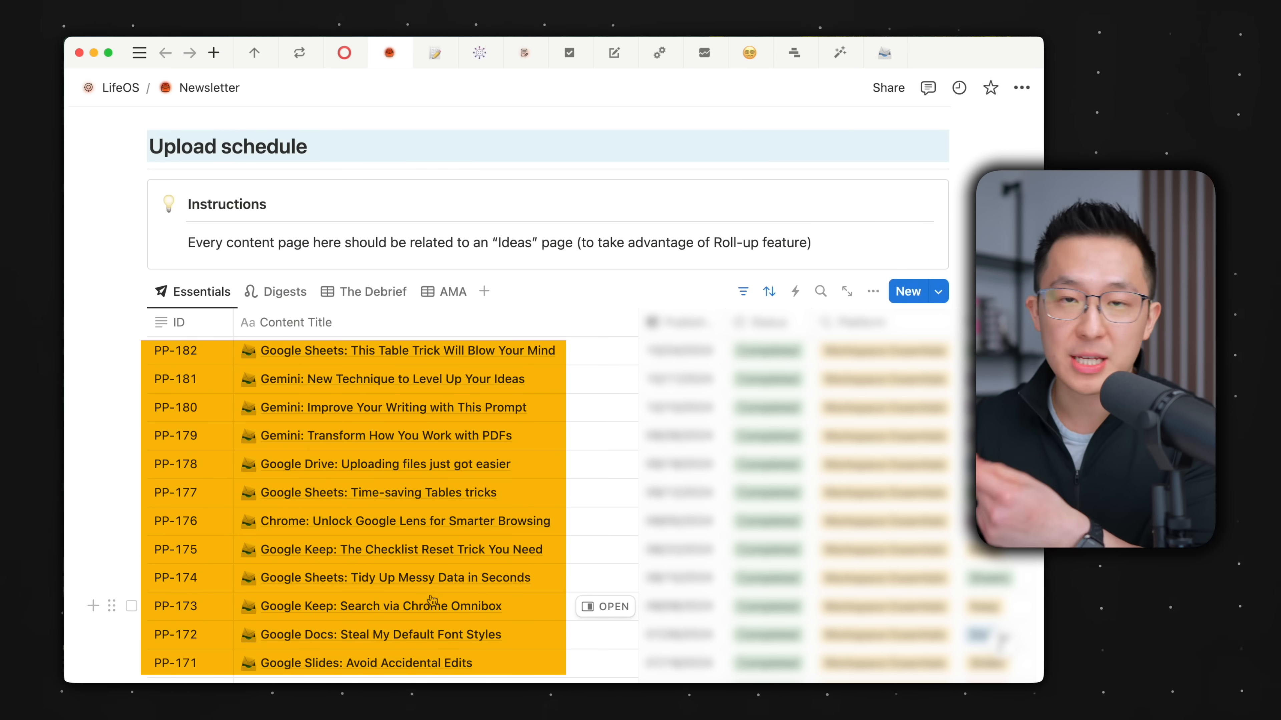
- Browse the Newsletter database and move to the Notion AI research page's Ask AI box
{"action": "left_click", "coordinate": [435, 52]}
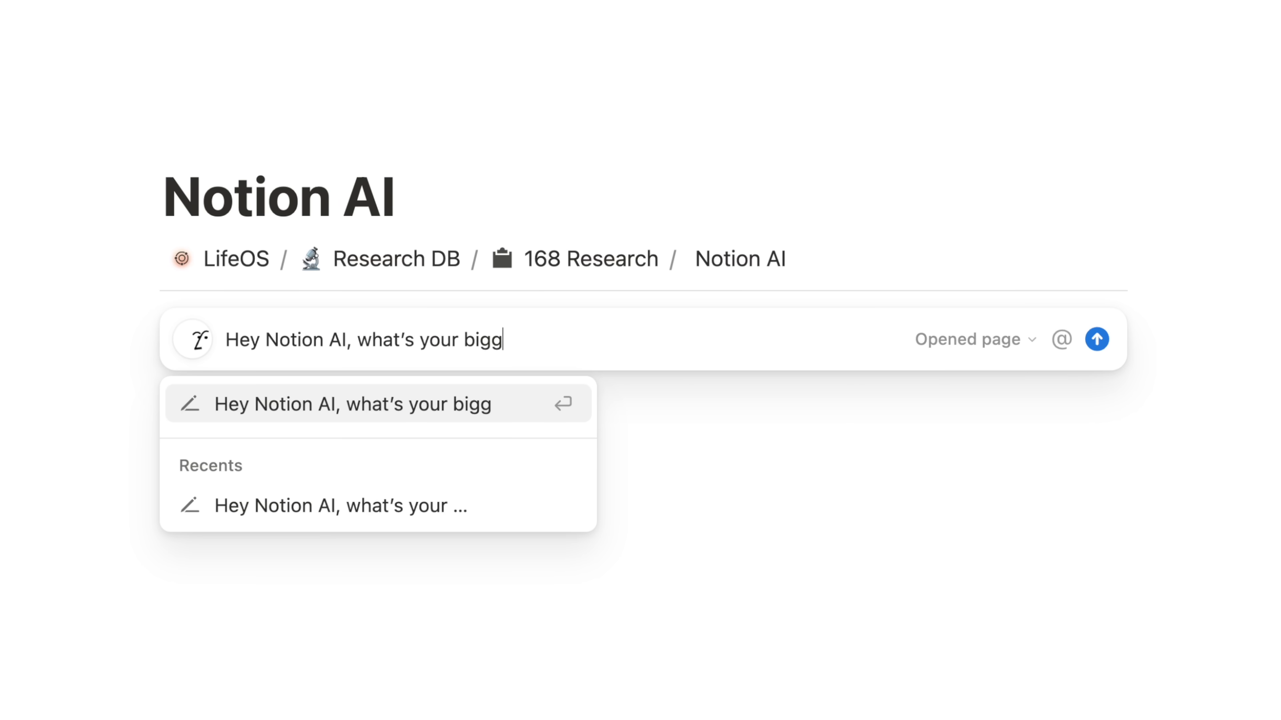
{"action": "left_click", "coordinate": [1095, 339]}
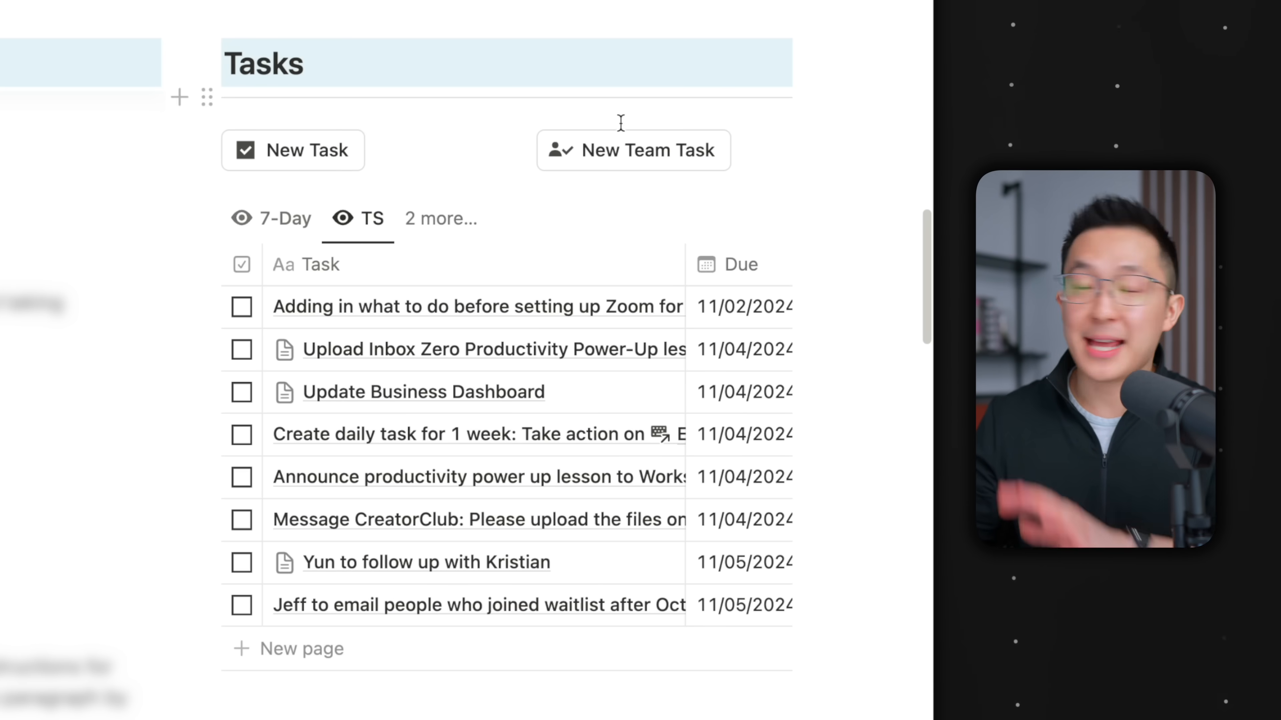
- Add a new task 'Send address to bother after I land' to the Tasks database
{"action": "left_click", "coordinate": [301, 649]}
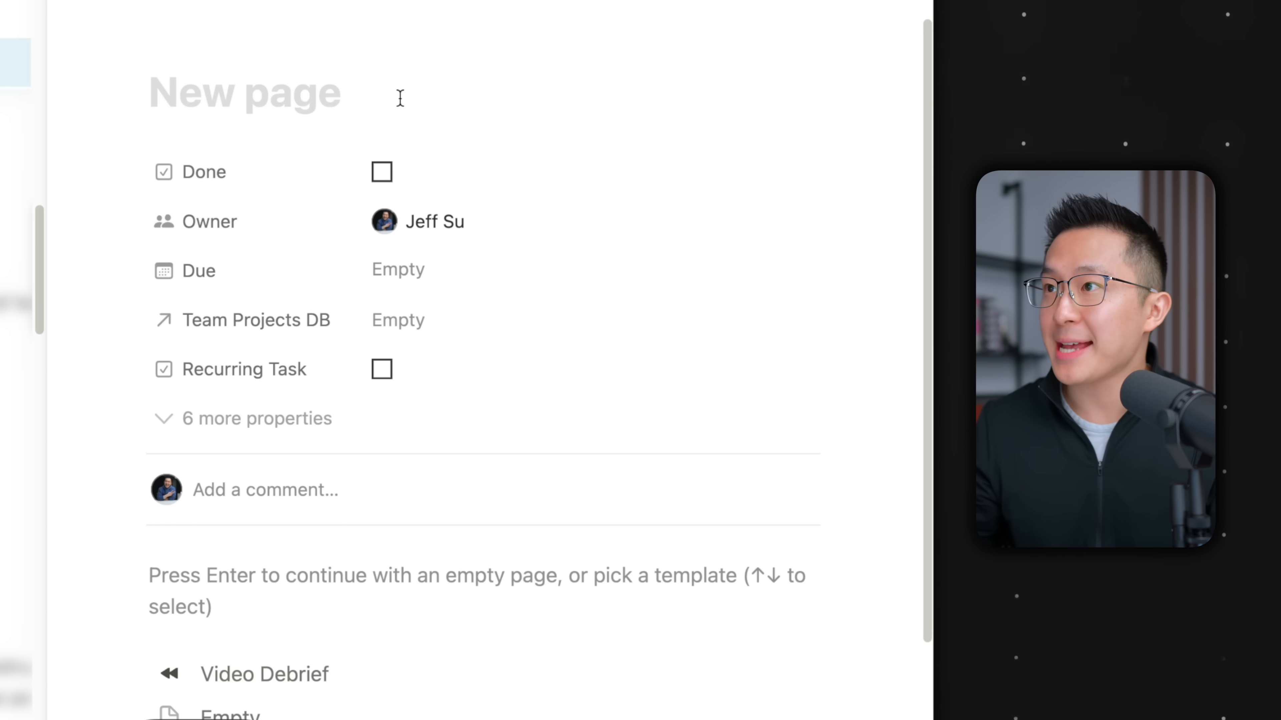
{"action": "type", "text": "Send address to bother after I land"}
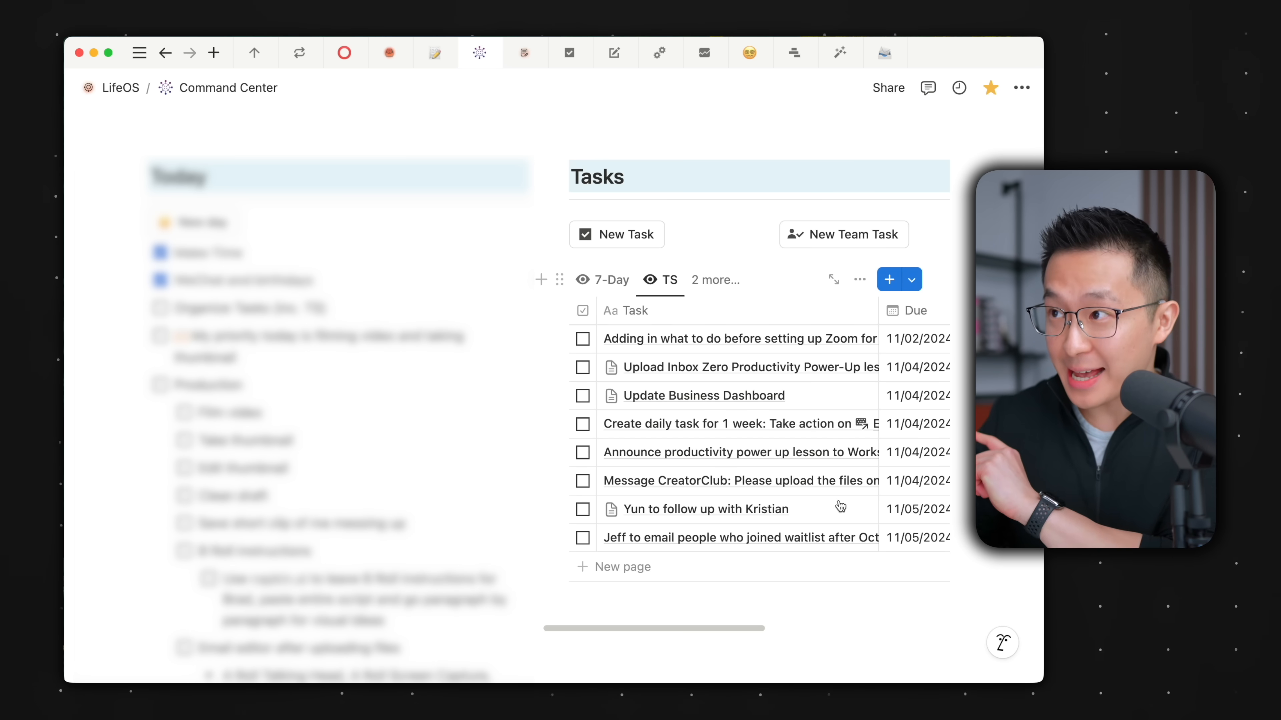
- Switch Tasks to the TS-Inbox view and review its filters (Due empty, Done unchecked)
{"action": "left_click", "coordinate": [659, 279]}
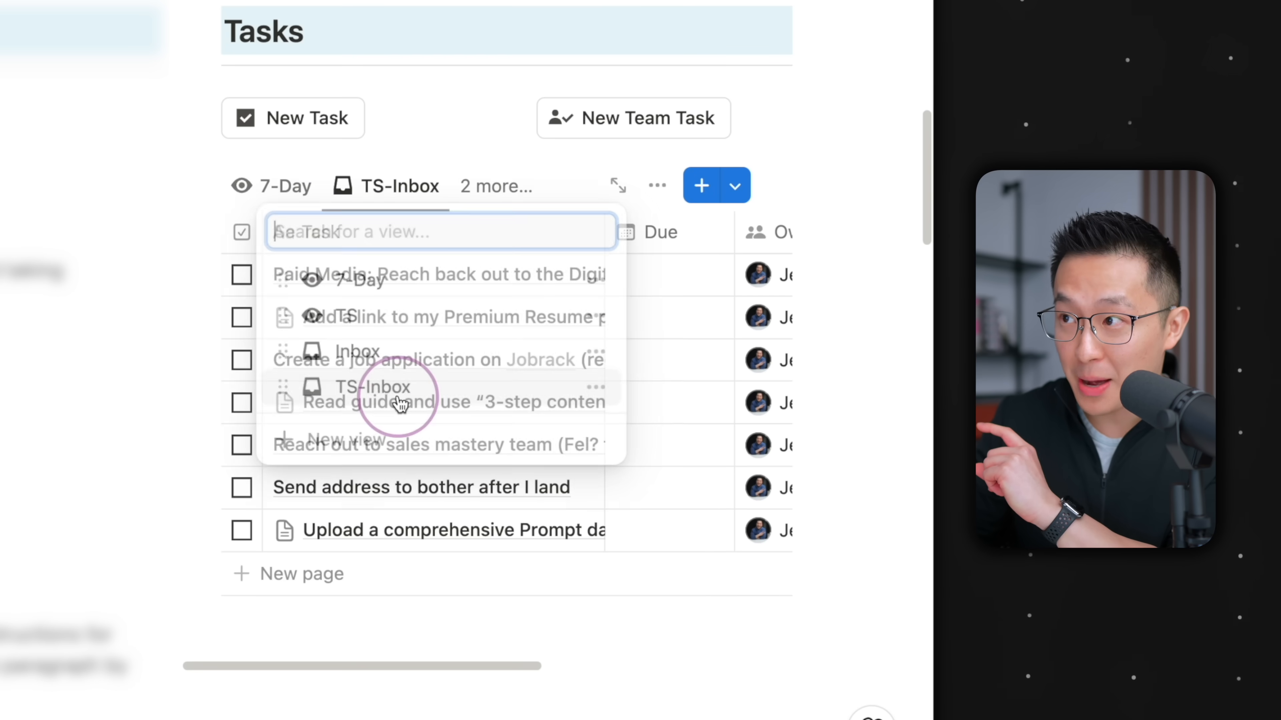
{"action": "left_click", "coordinate": [656, 185]}
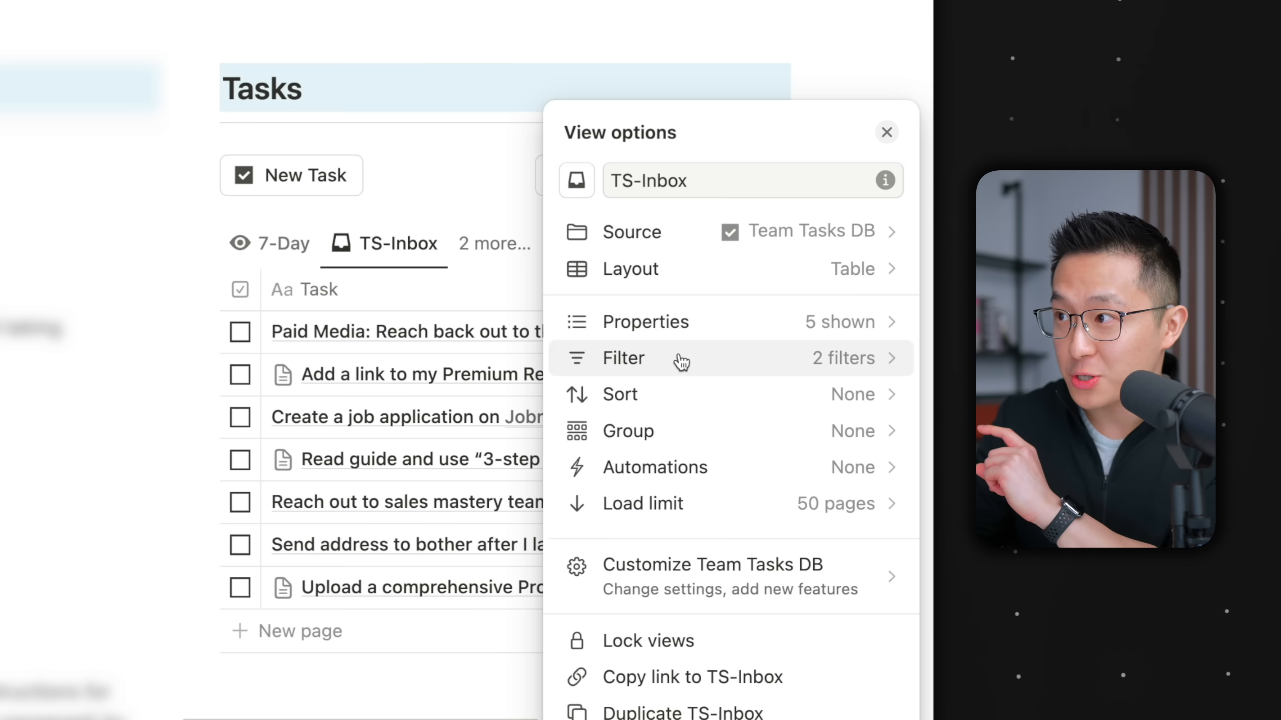
{"action": "left_click", "coordinate": [622, 358]}
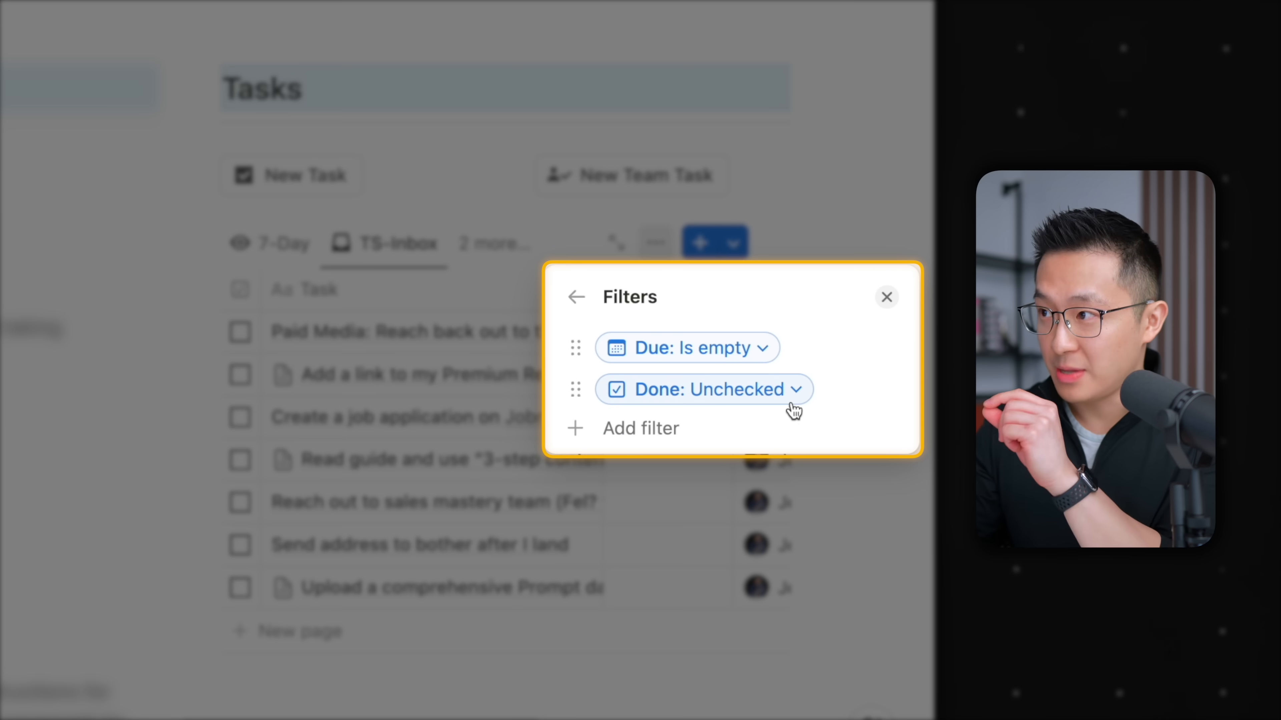
{"action": "mouse_move", "coordinate": [732, 368]}
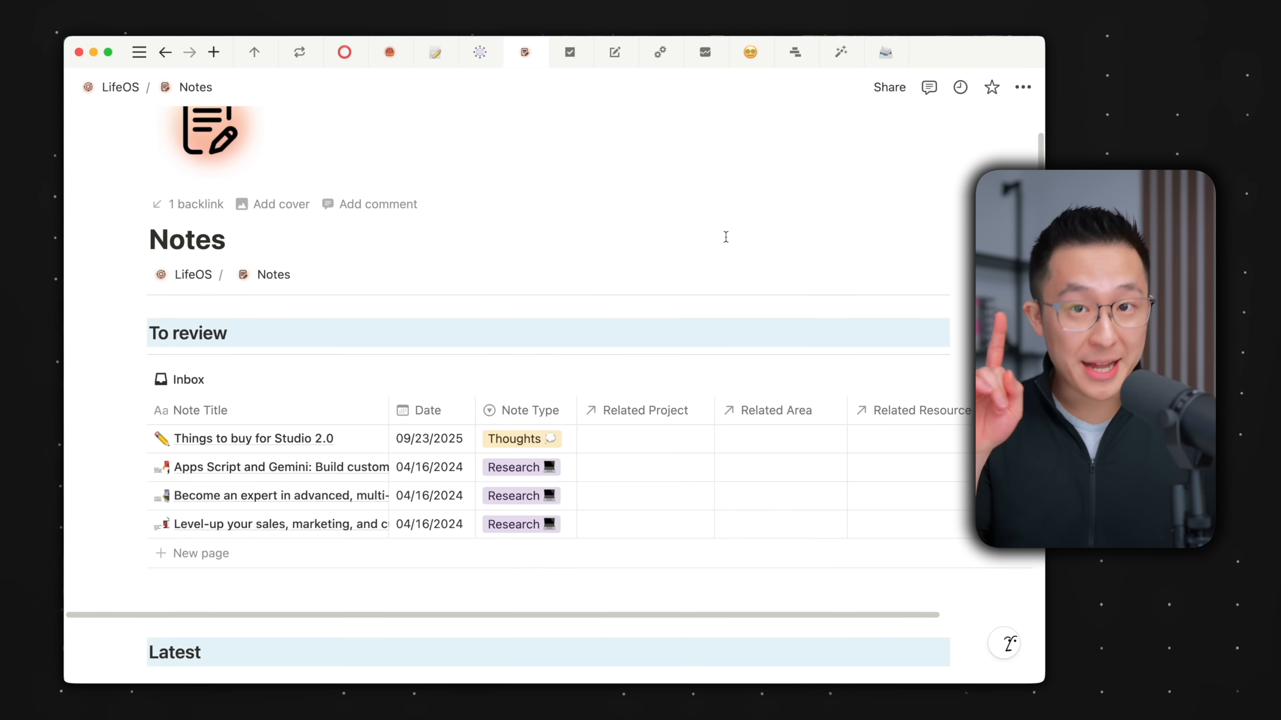
{"action": "scroll", "scroll_direction": "down", "scroll_amount": 3}
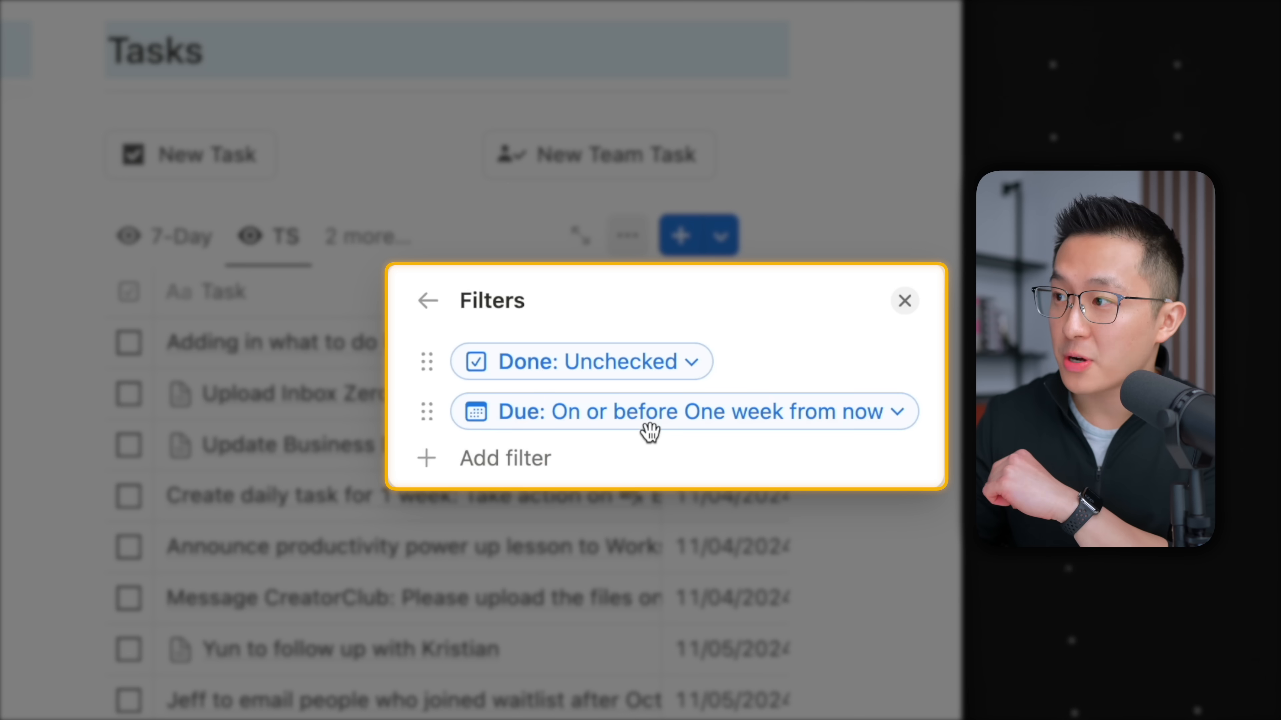
{"action": "mouse_move", "coordinate": [662, 433]}
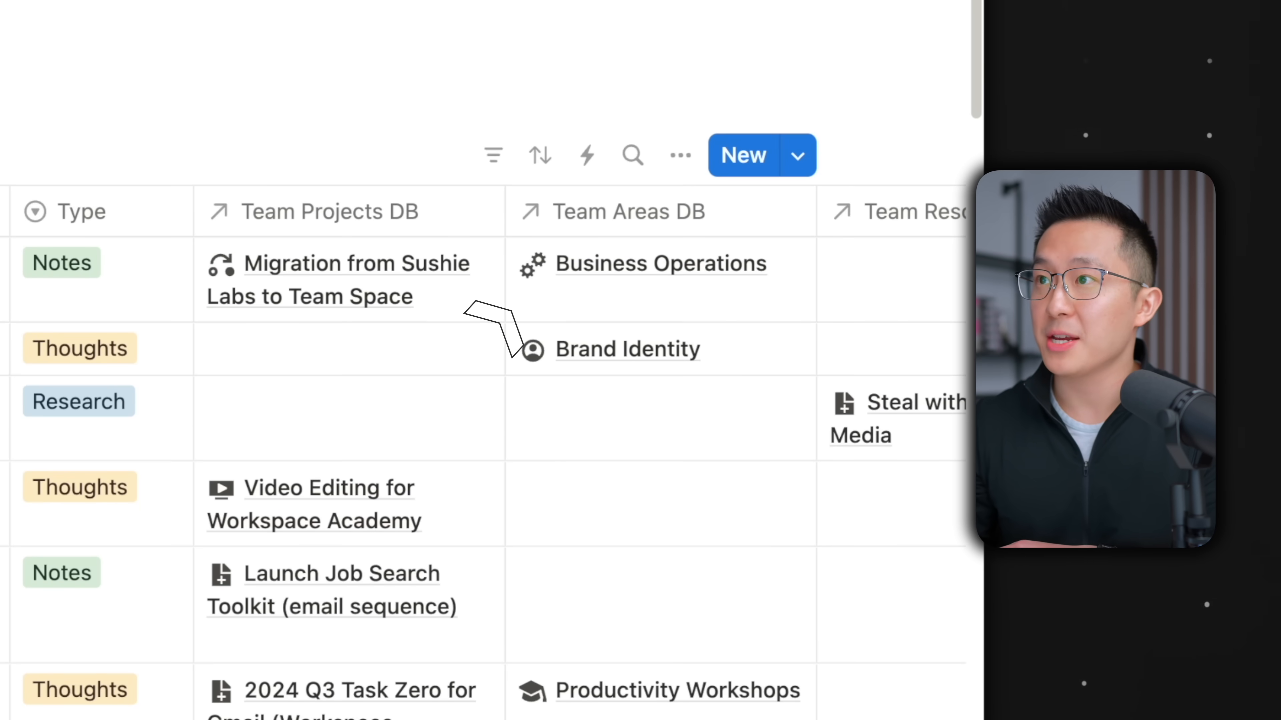
- Show the Updated view's source, revealing it draws notes from Team Notes DB
{"action": "left_click", "coordinate": [659, 262]}
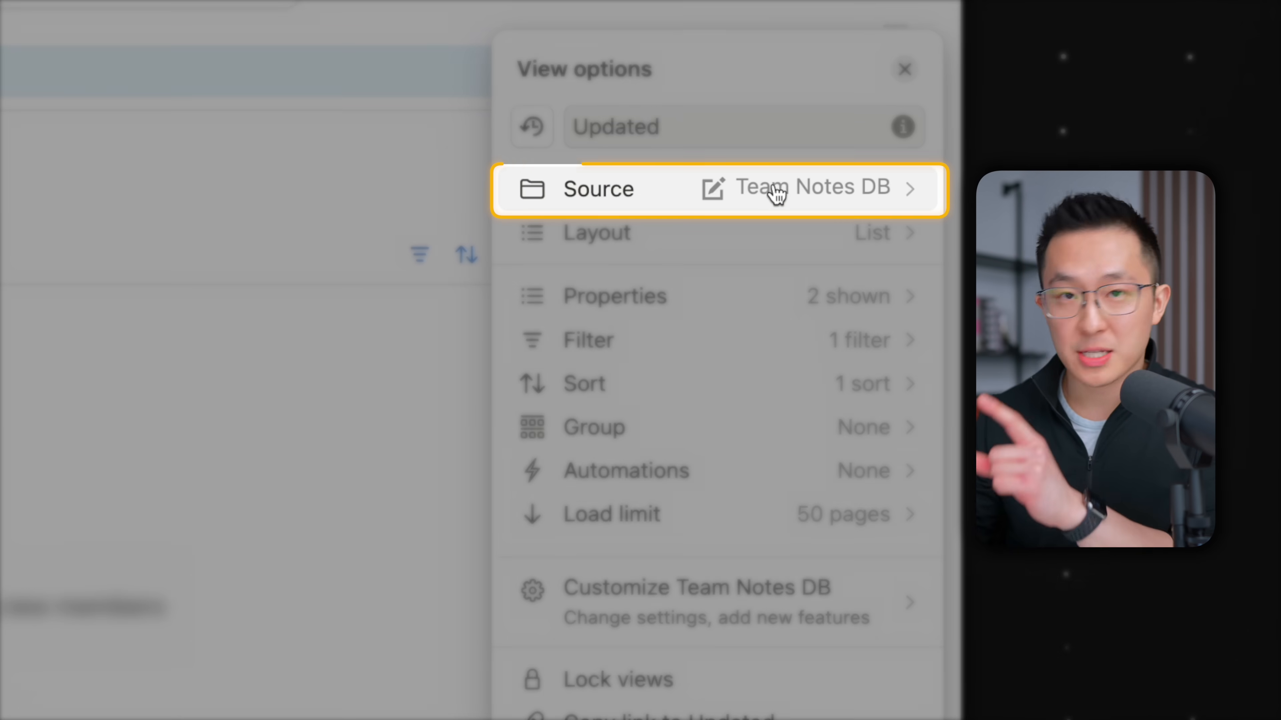
{"action": "left_click", "coordinate": [587, 339]}
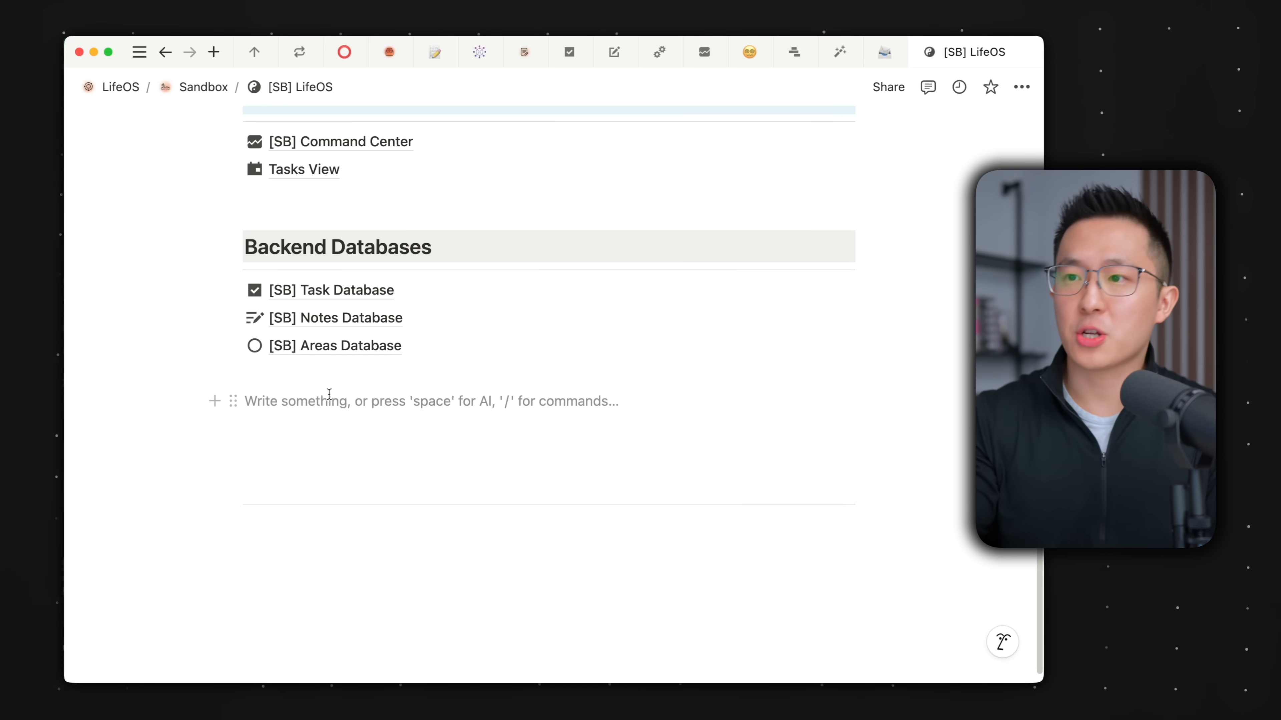
- Create a Resources Database table as its own page and add a Resource 1 entry
{"action": "type", "text": "/table"}
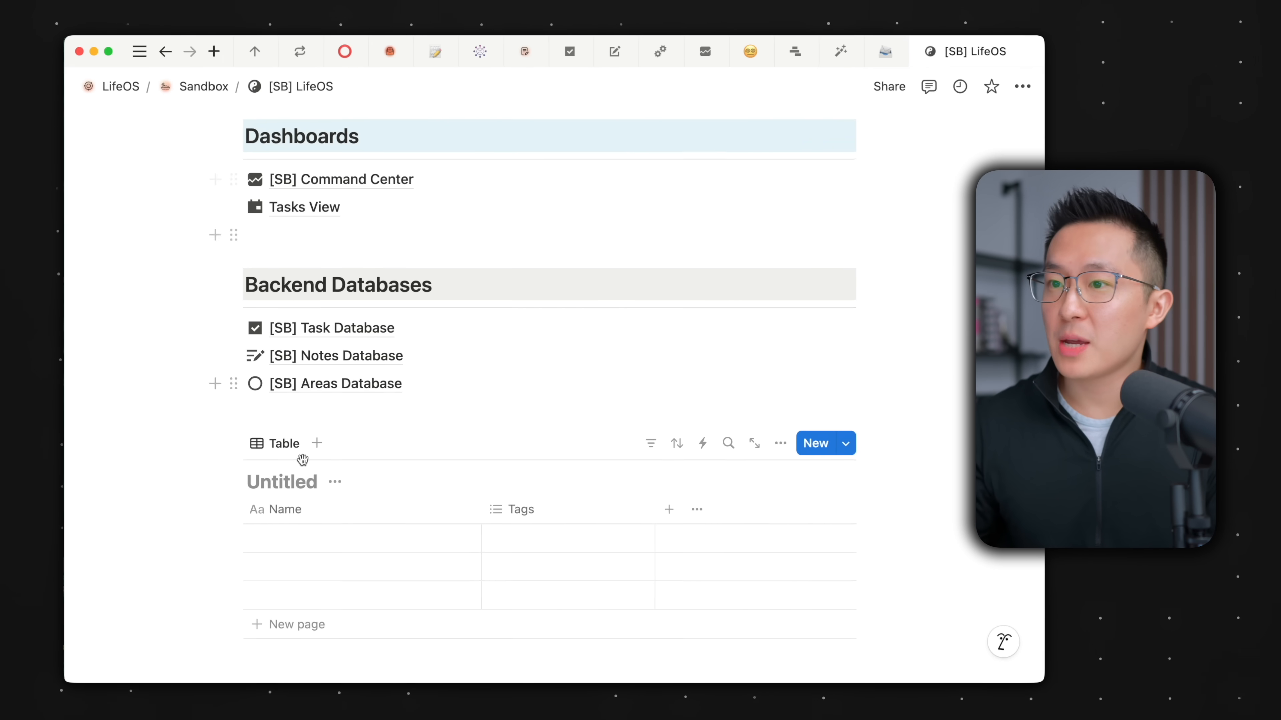
{"action": "type", "text": "Resouir"}
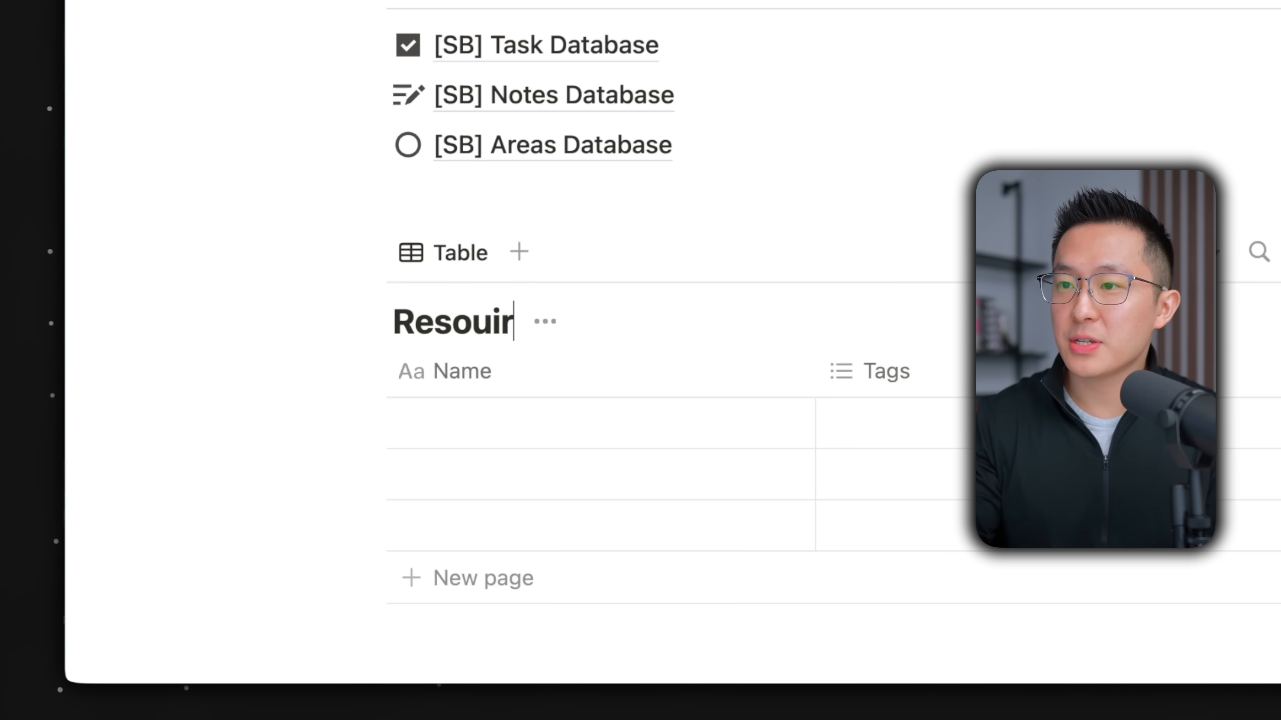
{"action": "type", "text": "rces Database"}
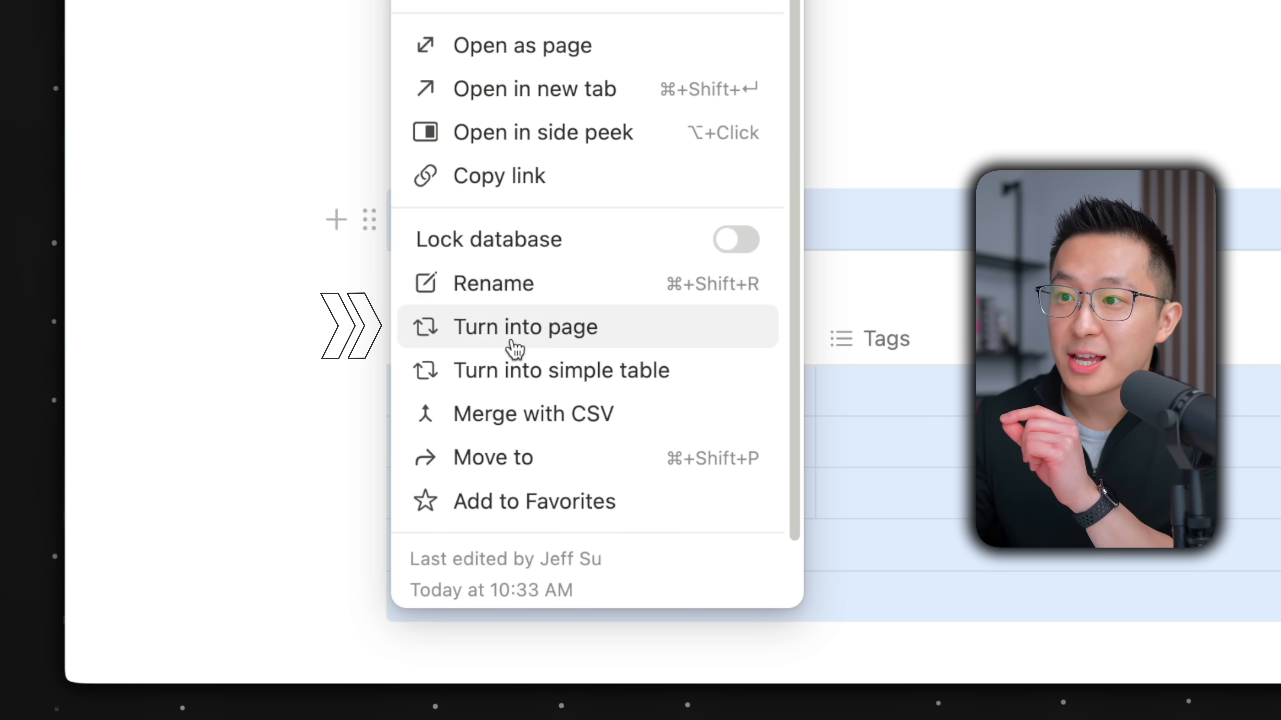
{"action": "left_click", "coordinate": [525, 327]}
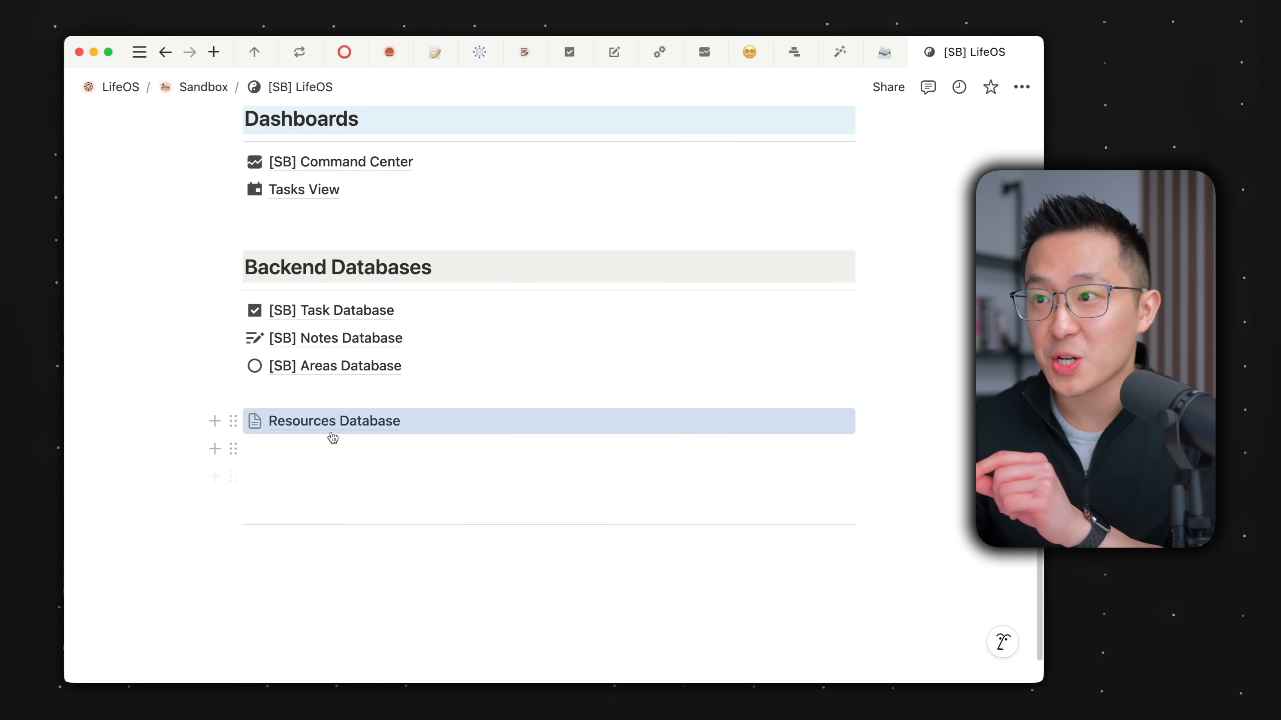
{"action": "left_click", "coordinate": [334, 421]}
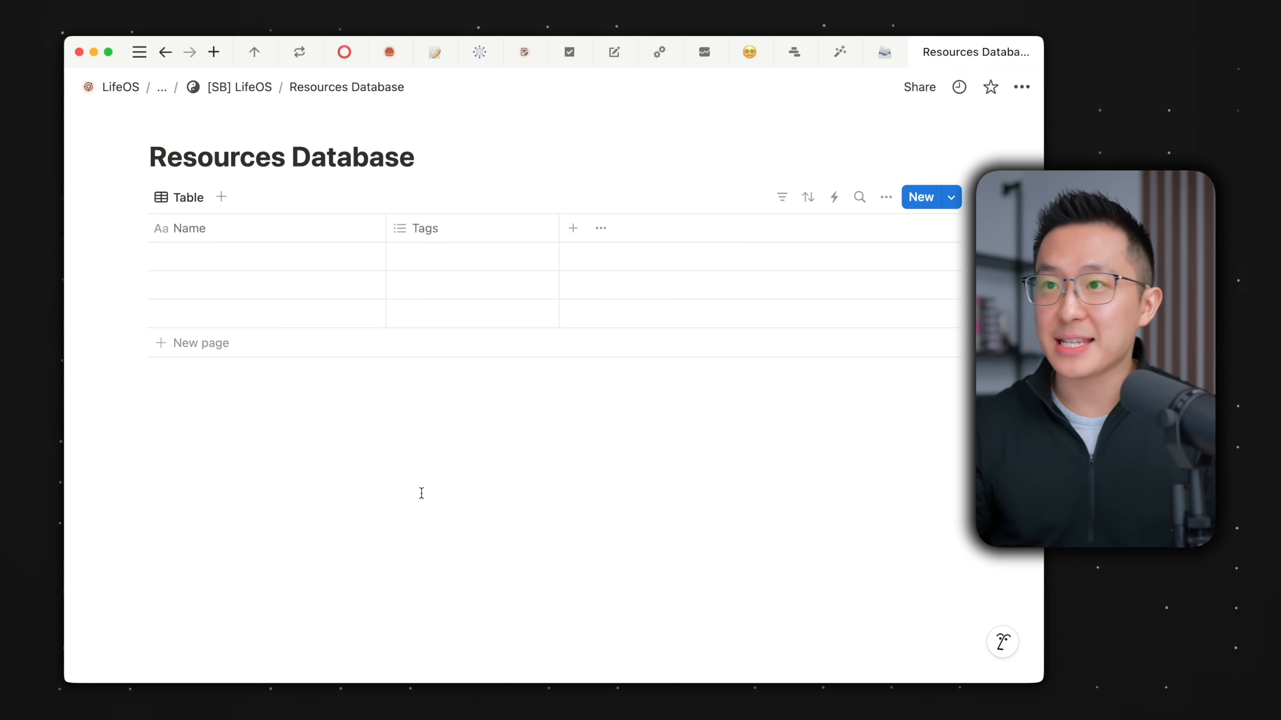
{"action": "type", "text": "Resource"}
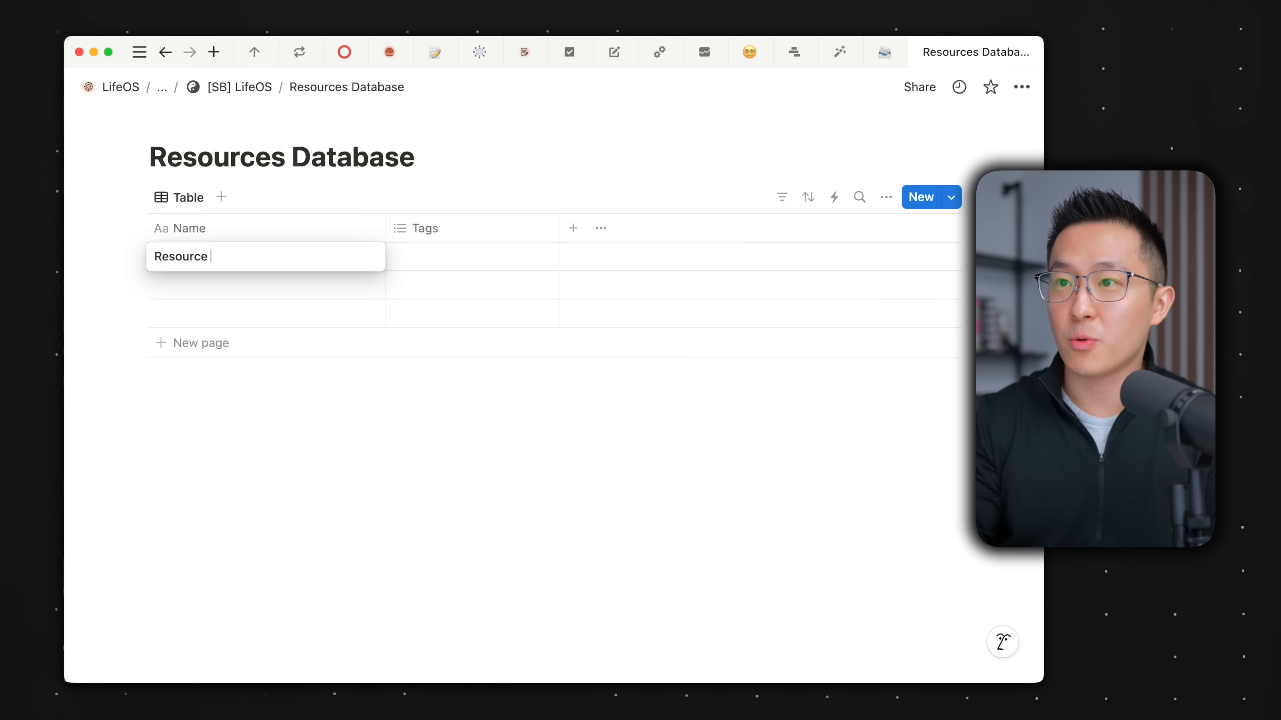
{"action": "type", "text": "1"}
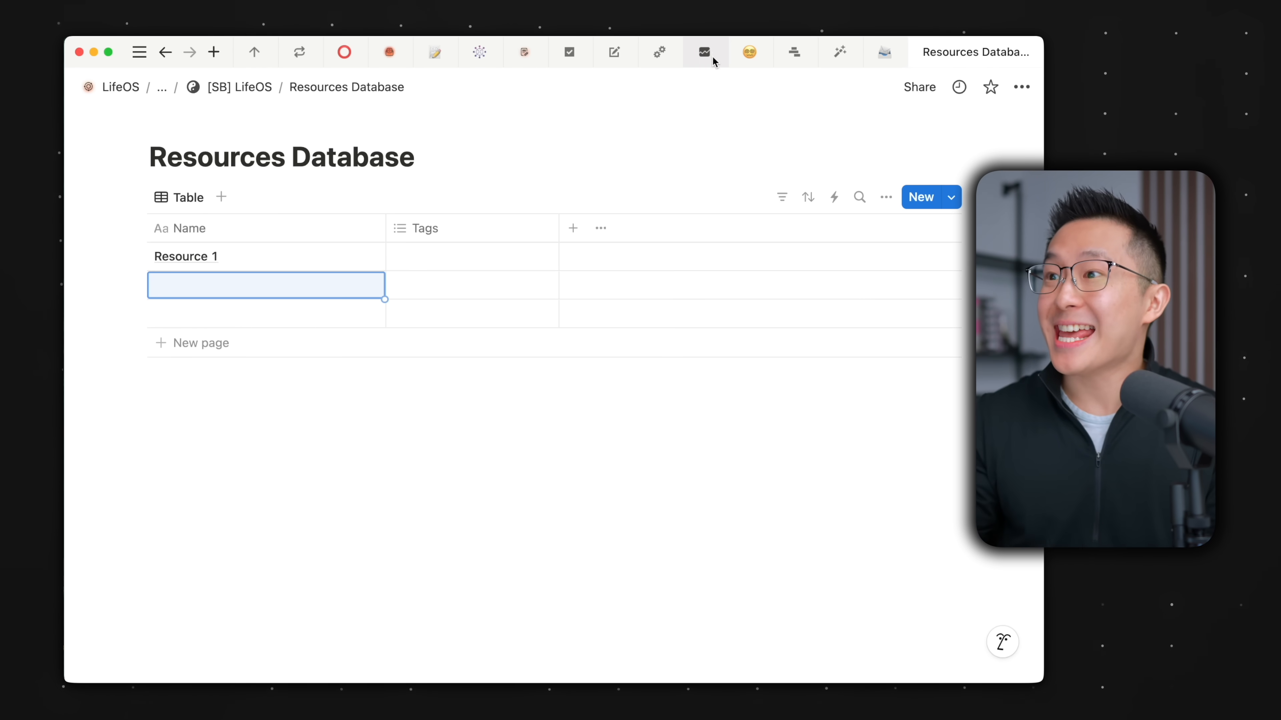
- Add a Resources heading on Command Center with a linked table of the Resources Database
{"action": "left_click", "coordinate": [703, 51]}
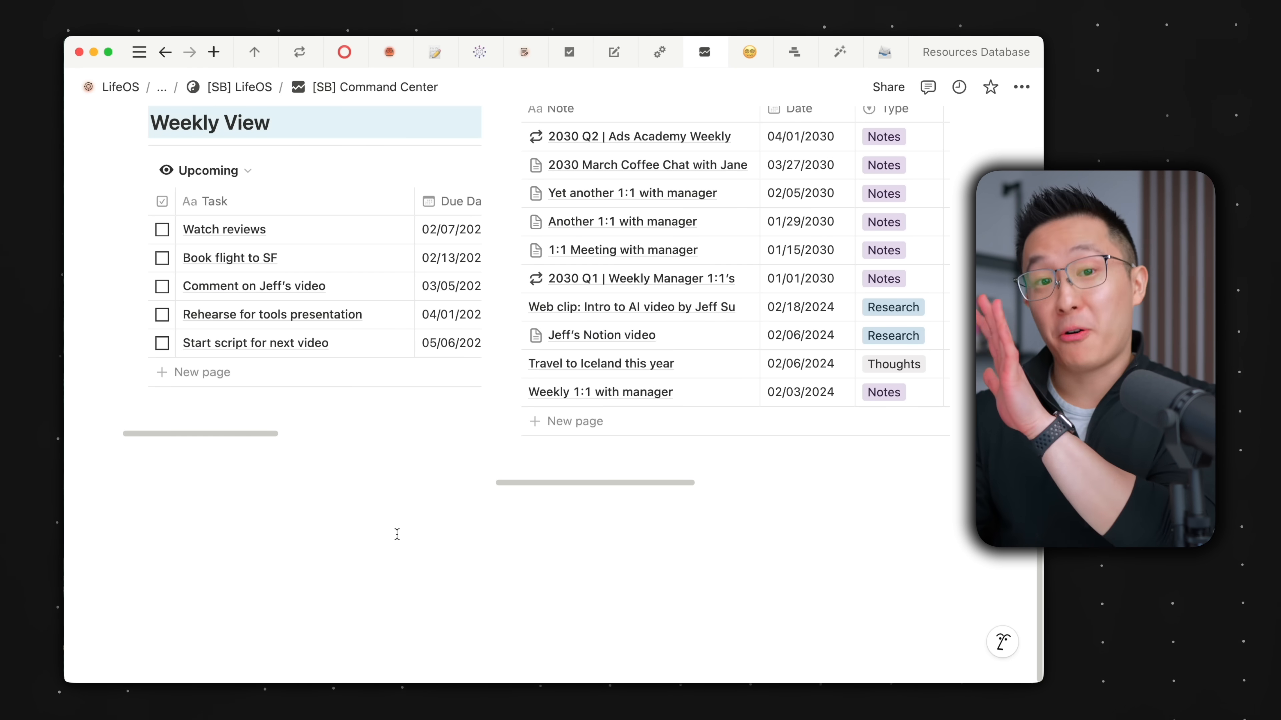
{"action": "type", "text": "##"}
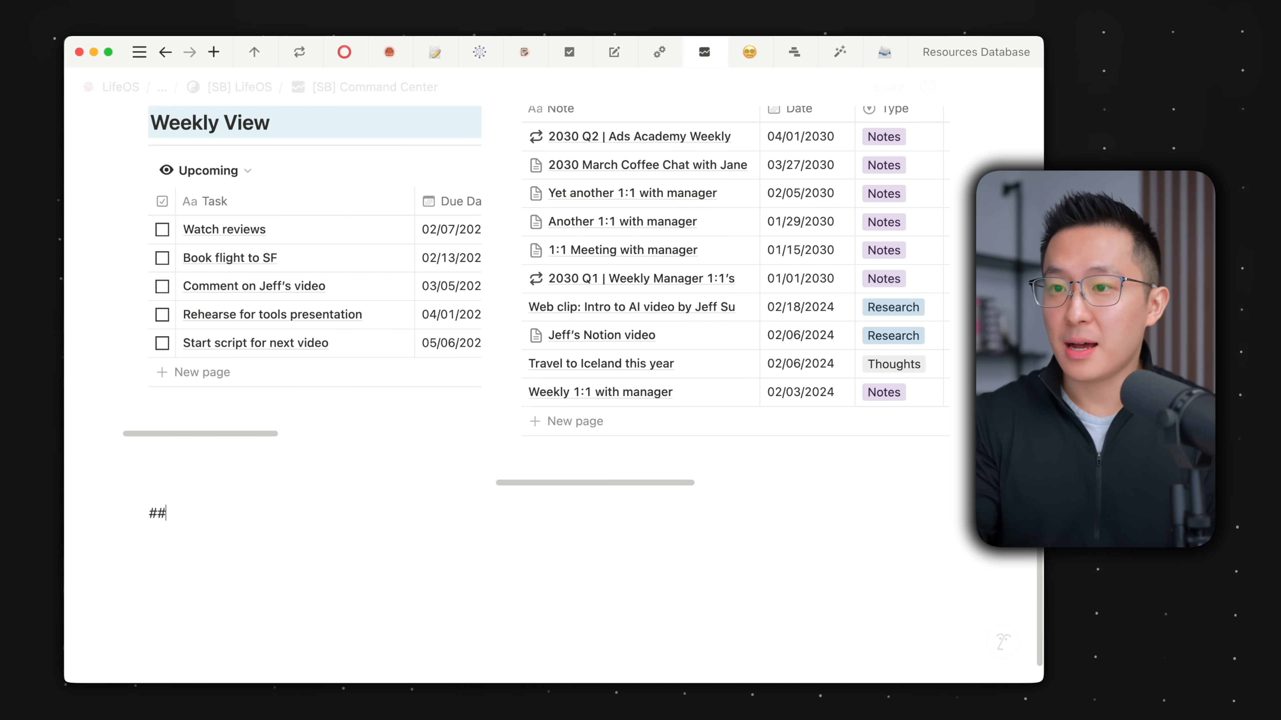
{"action": "type", "text": "Resources/bl"}
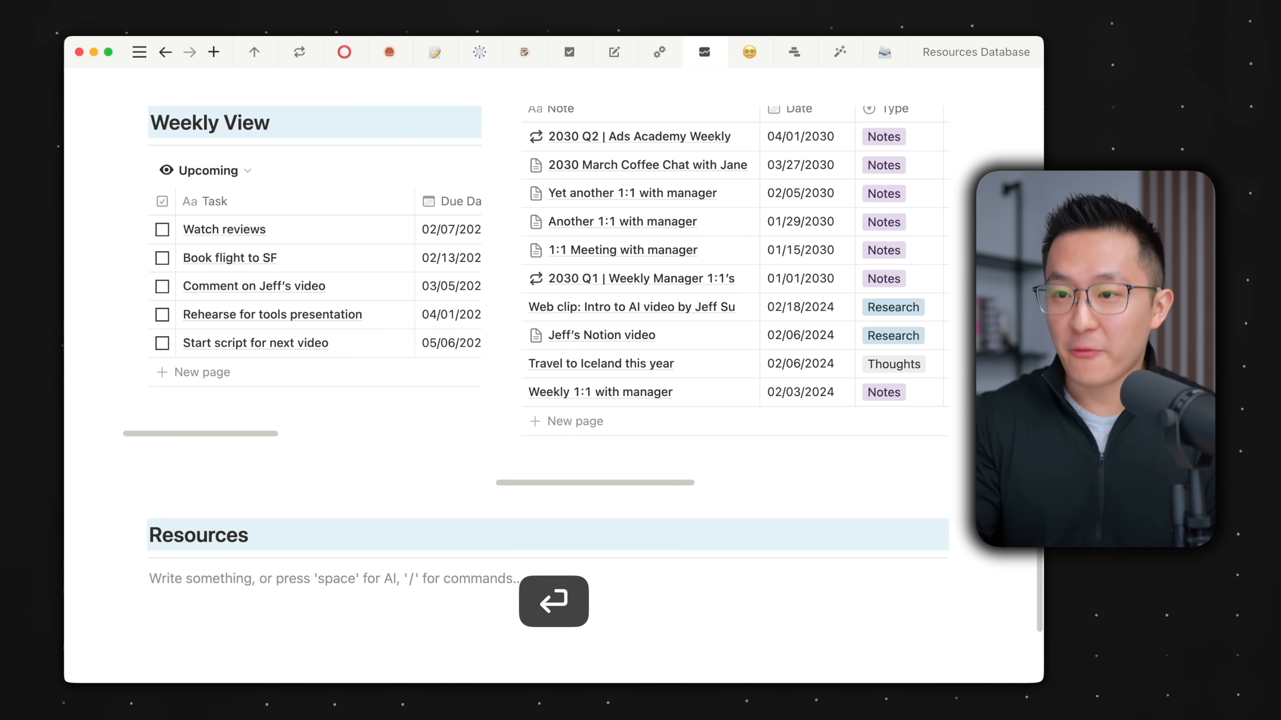
{"action": "type", "text": "/table"}
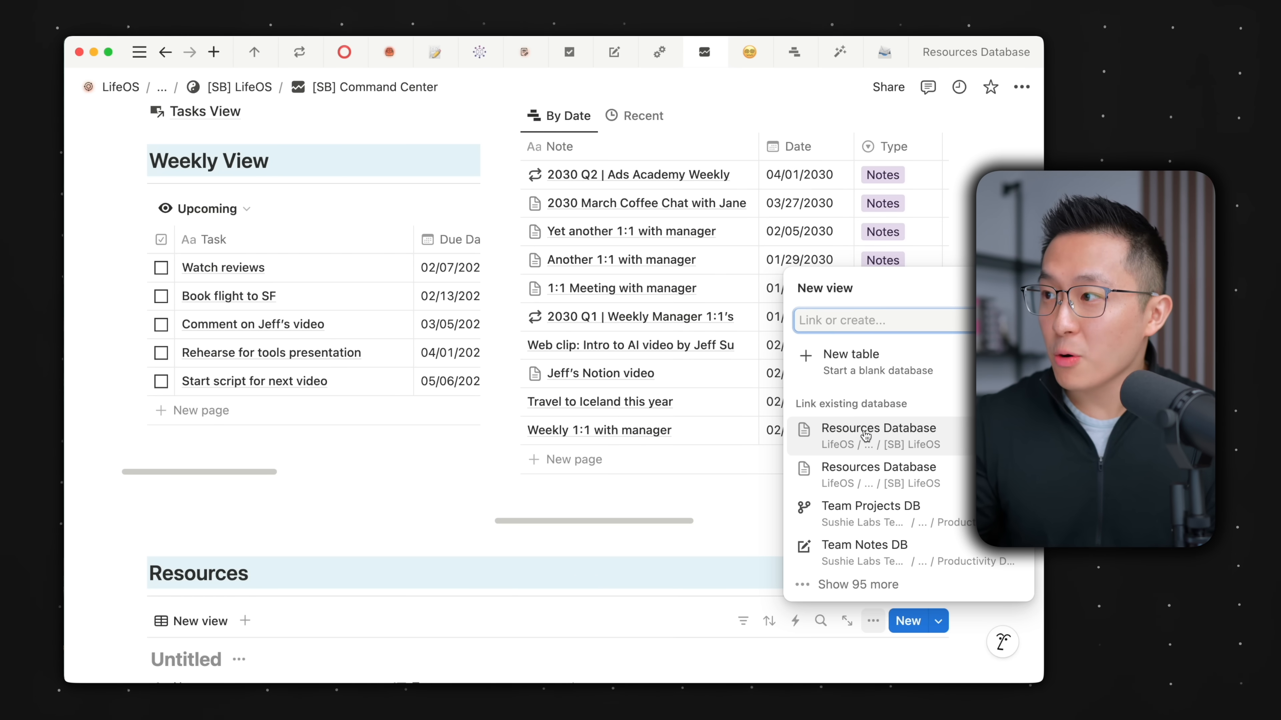
{"action": "left_click", "coordinate": [878, 428]}
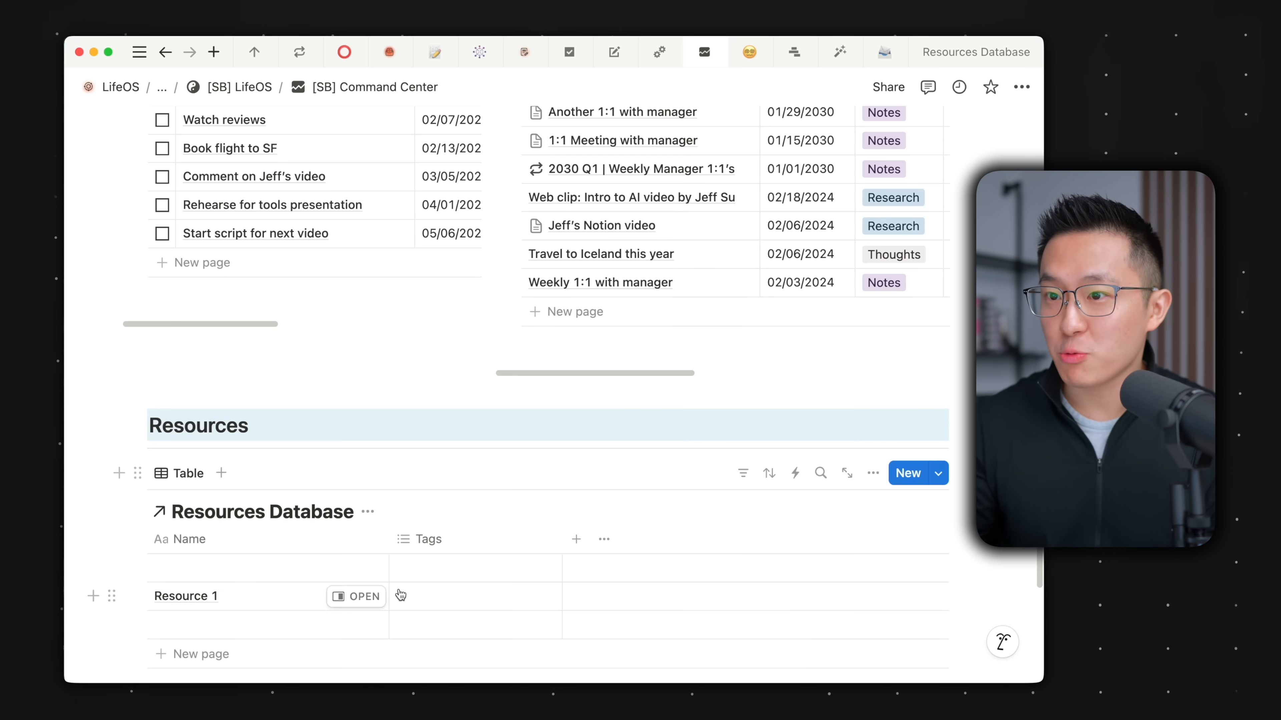
{"action": "scroll", "scroll_direction": "down", "scroll_amount": 3}
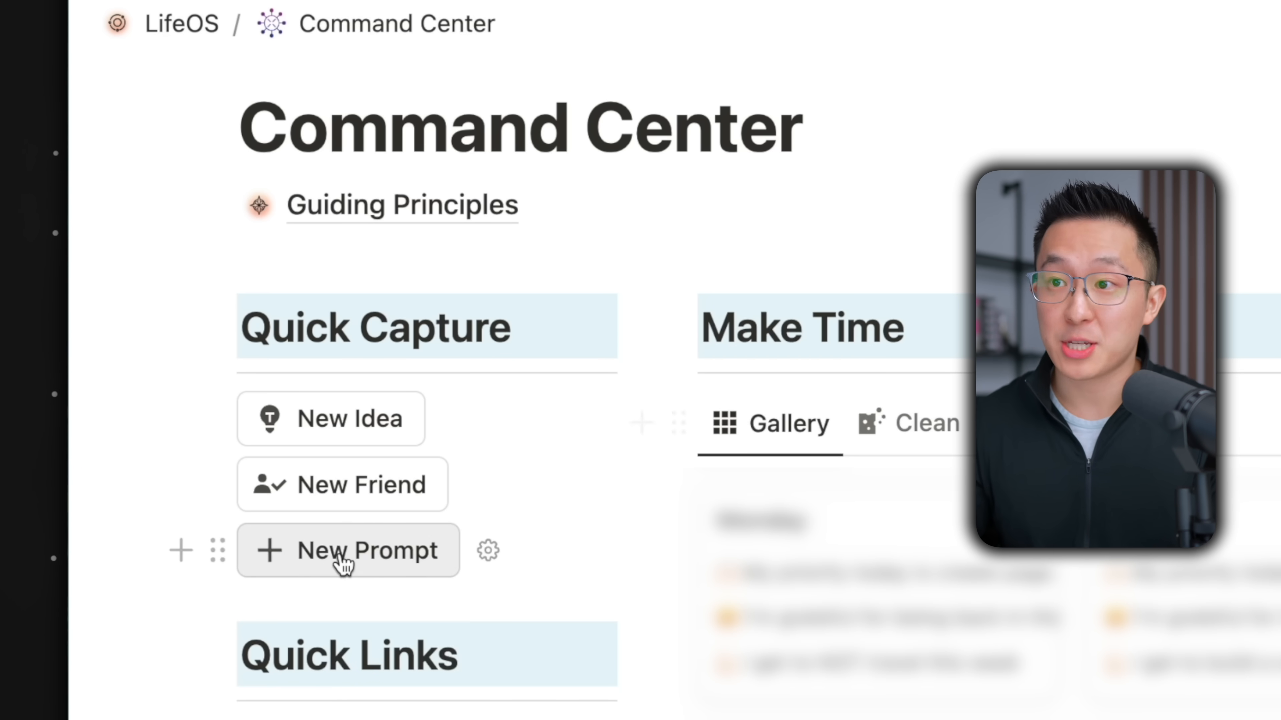
- Create a new prompt page via New Prompt and paste the prompt text under Example
{"action": "left_click", "coordinate": [347, 549]}
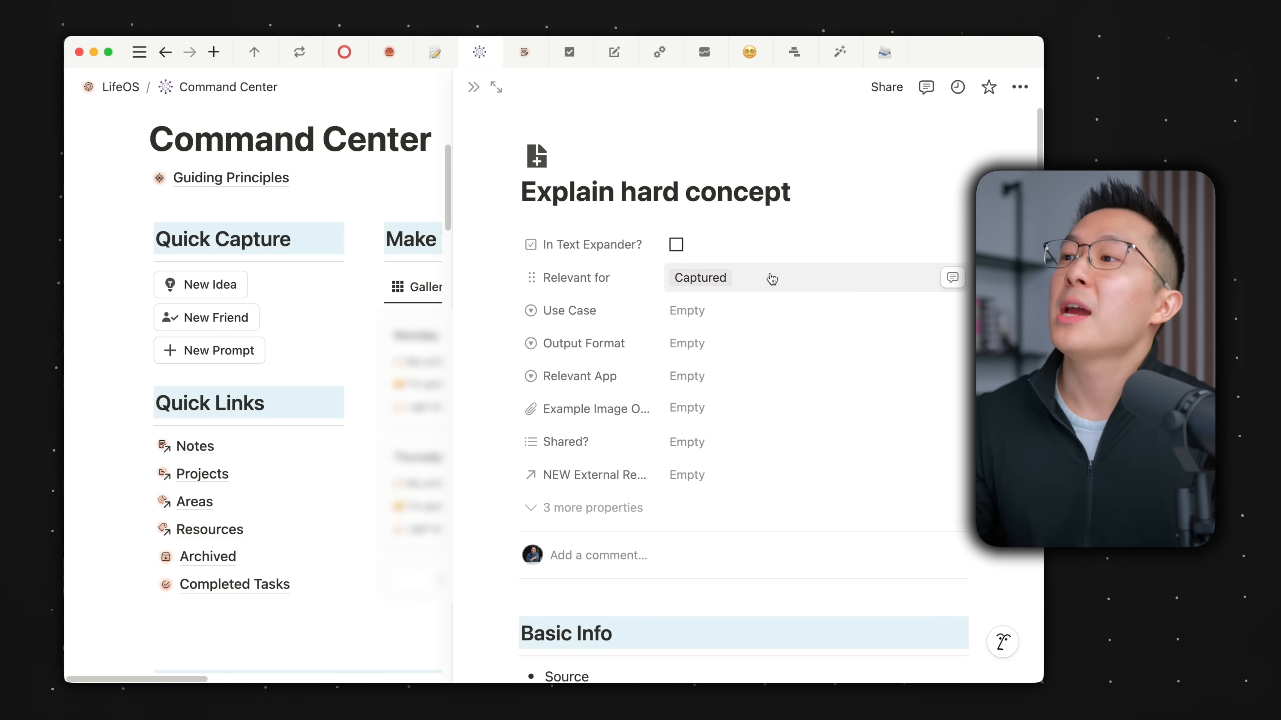
{"action": "scroll", "scroll_direction": "down", "scroll_amount": 3}
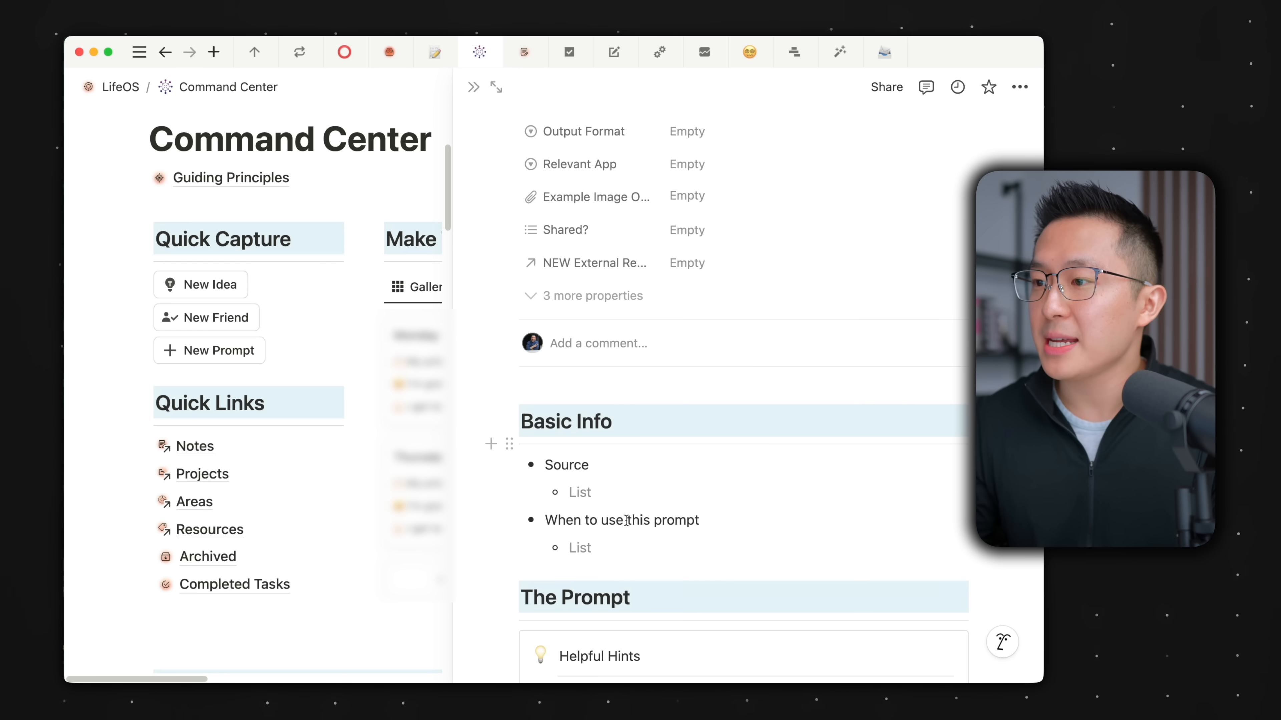
{"action": "key", "text": "cmd+v"}
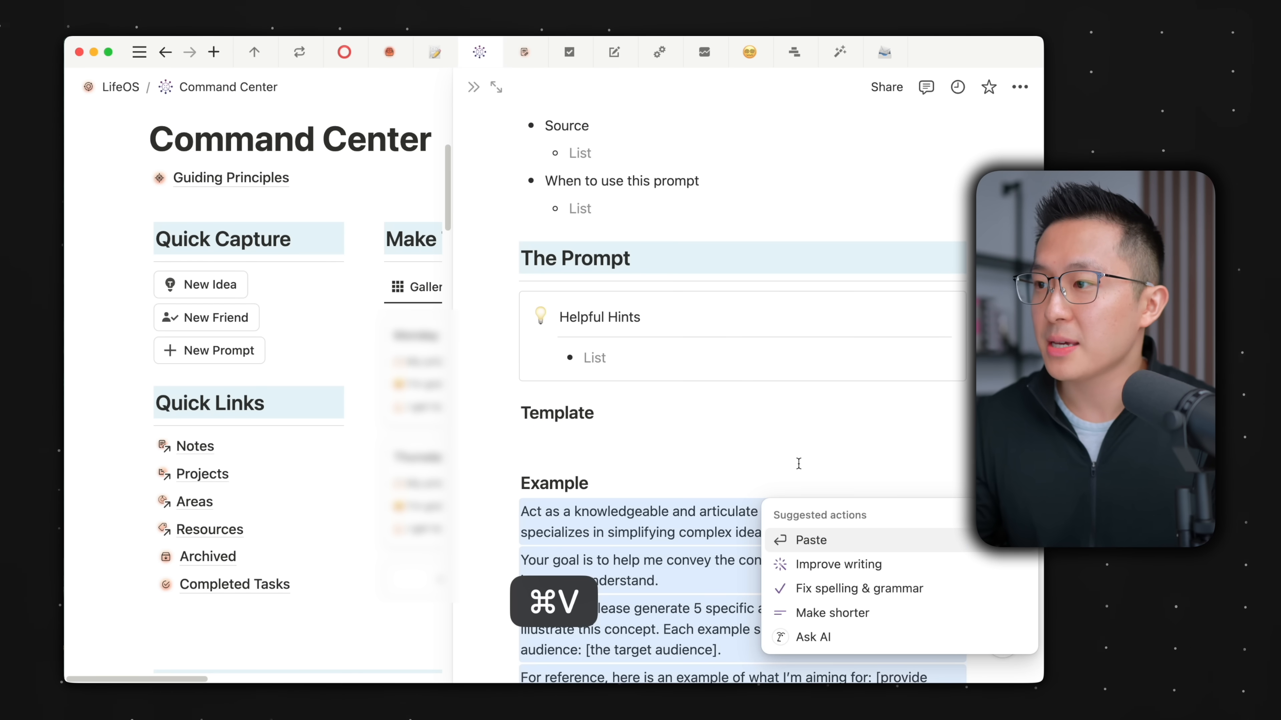
{"action": "key", "text": "Escape"}
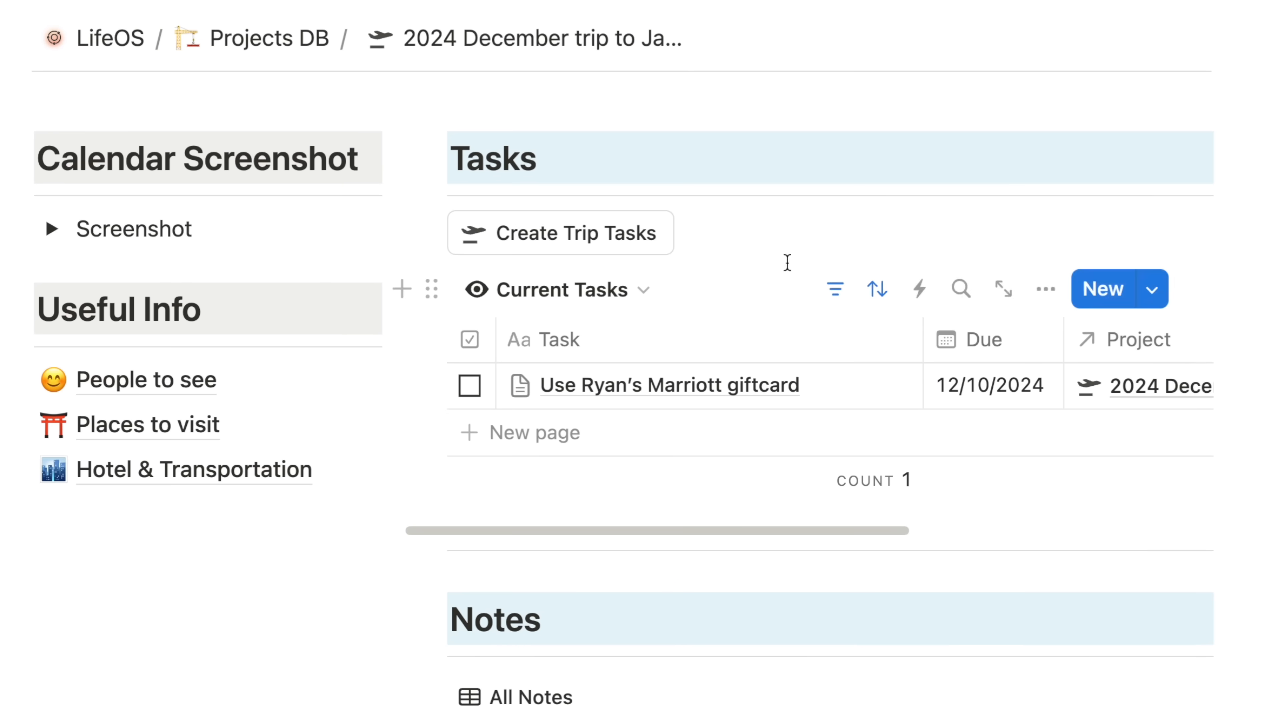
- Generate the trip tasks, review the button's actions adding 'Schedule time with friends', and inspect the New Task button
{"action": "left_click", "coordinate": [561, 233]}
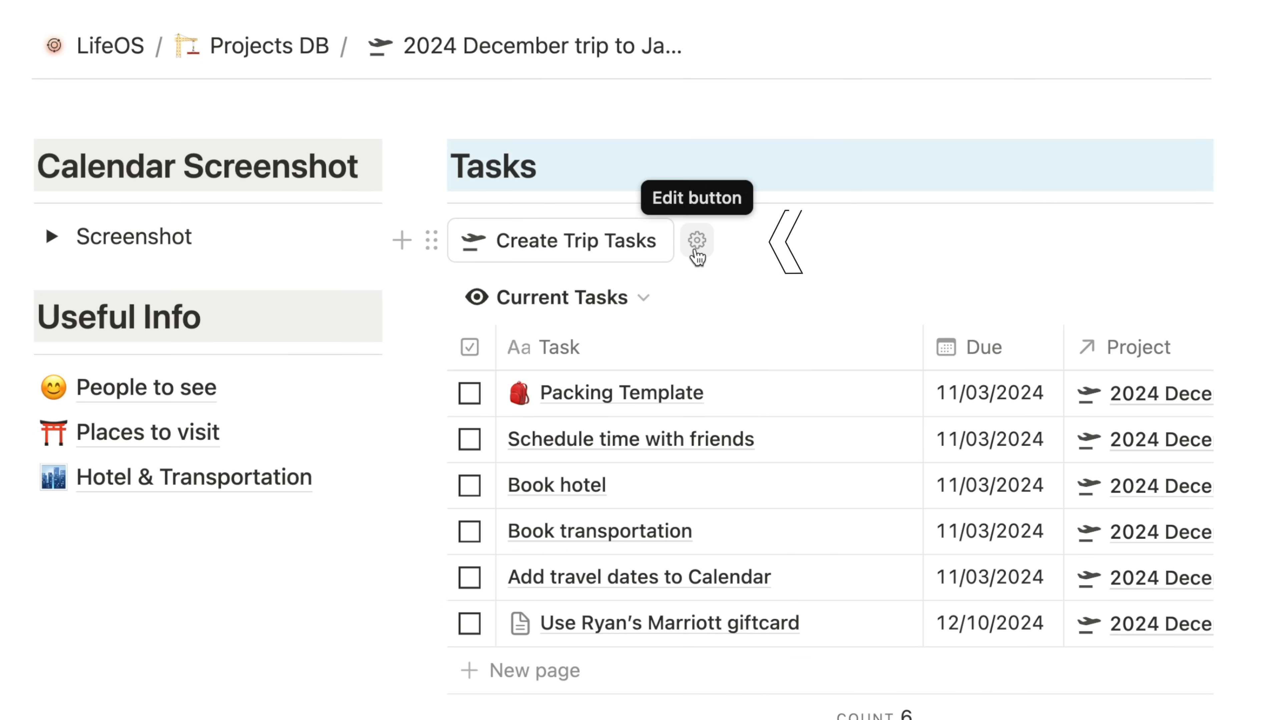
{"action": "left_click", "coordinate": [696, 241]}
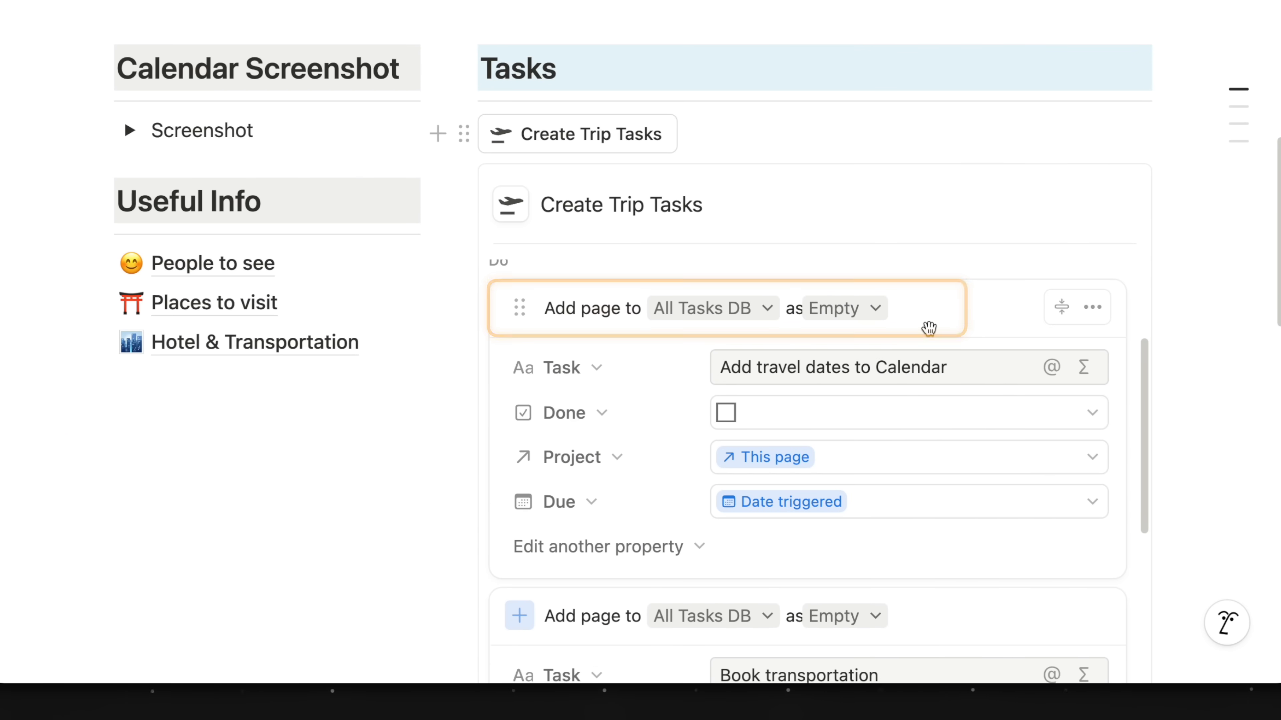
{"action": "scroll", "scroll_direction": "down", "scroll_amount": 3}
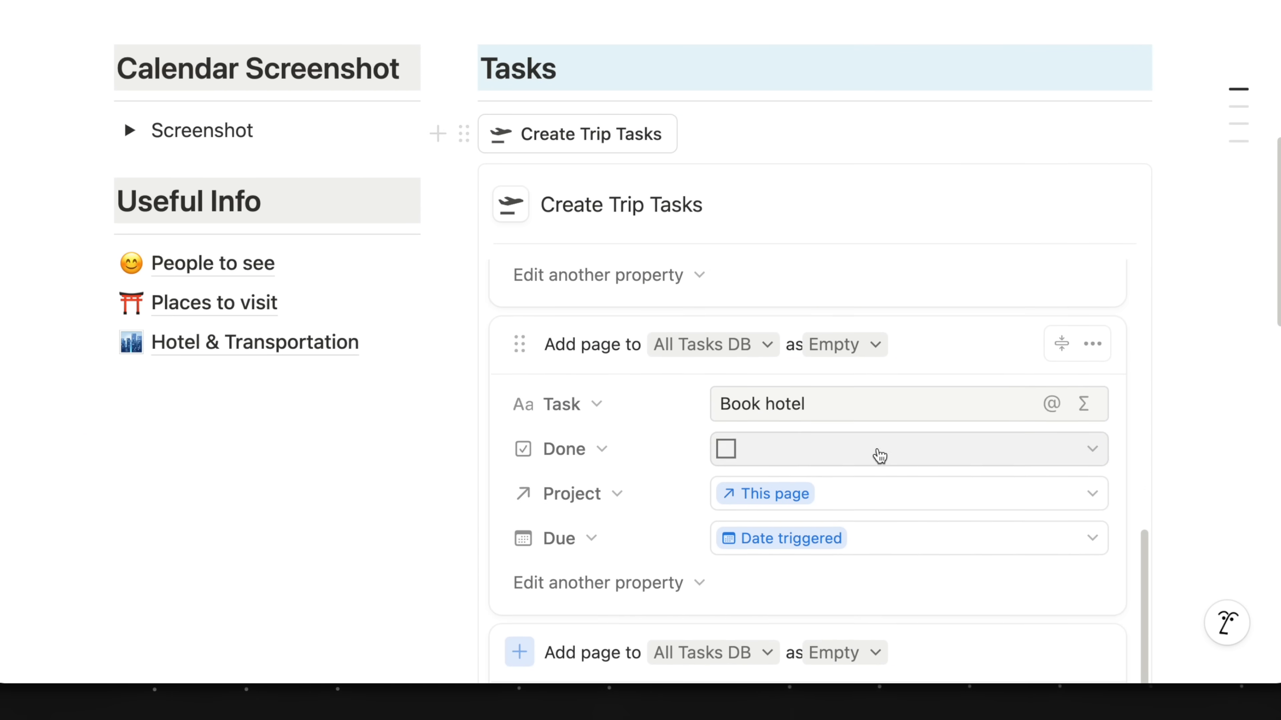
{"action": "type", "text": "Schedule time with friends"}
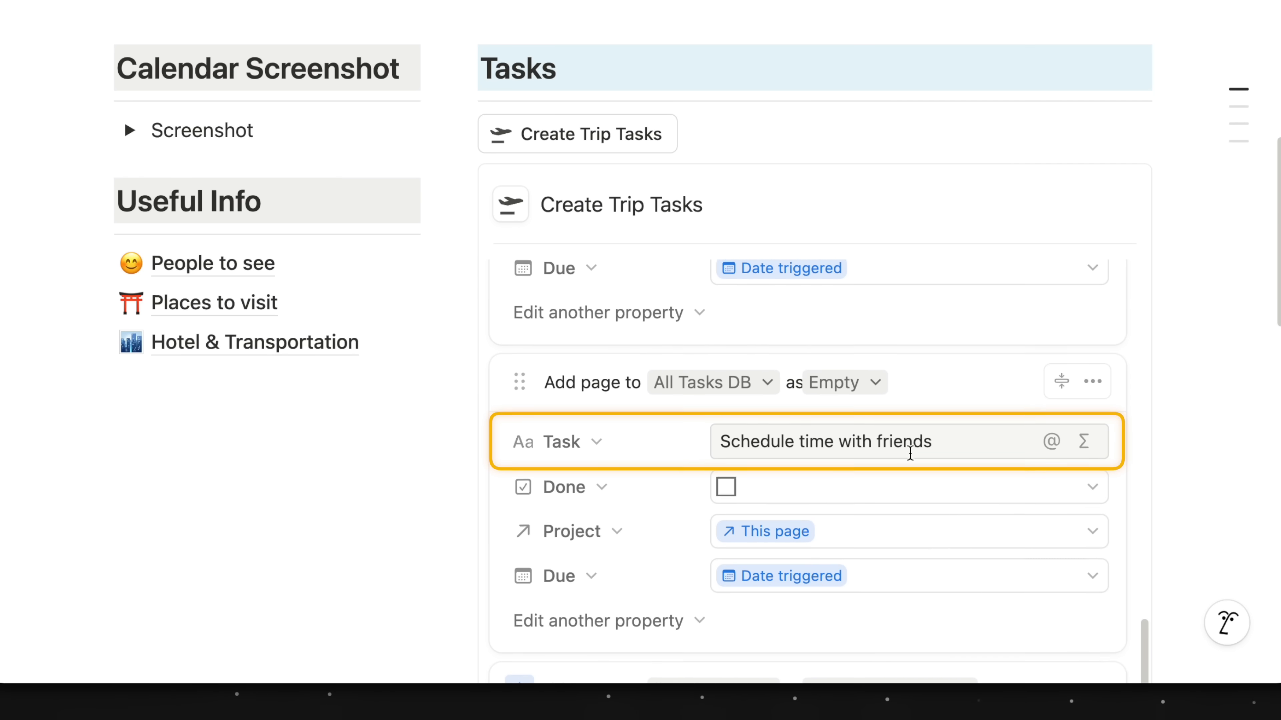
{"action": "scroll", "scroll_direction": "down", "scroll_amount": 3}
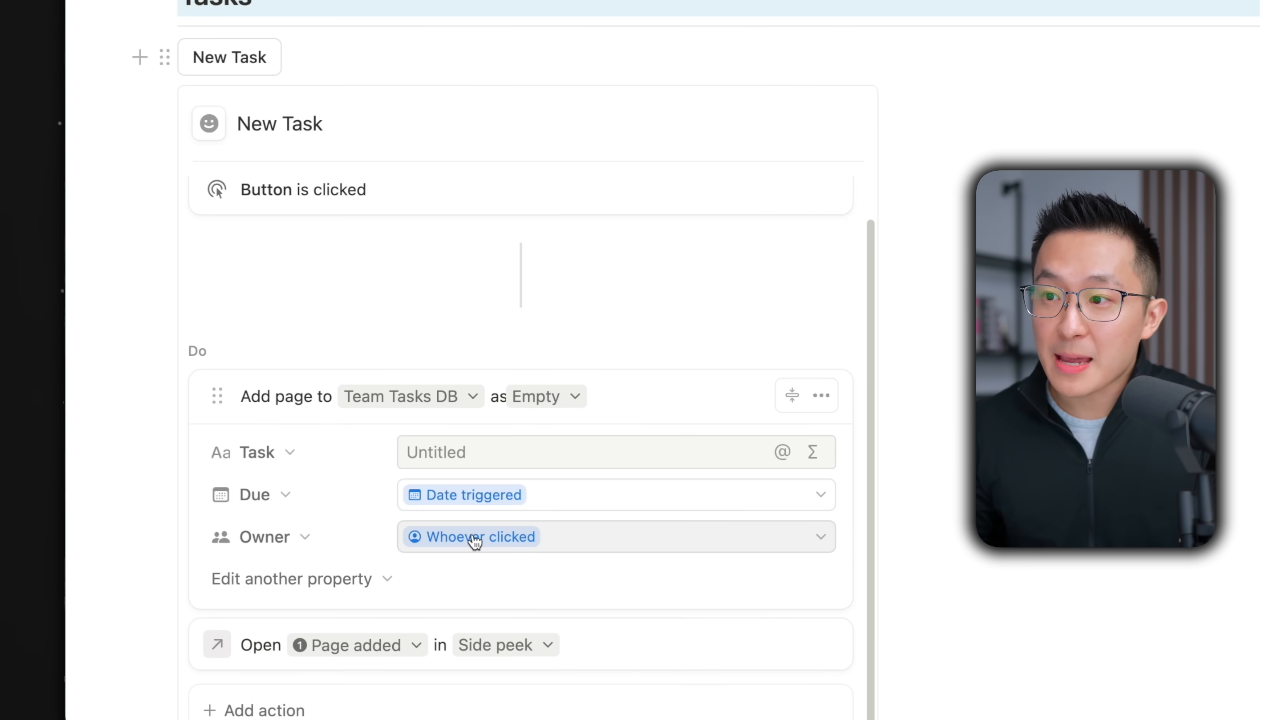
{"action": "left_click", "coordinate": [481, 536]}
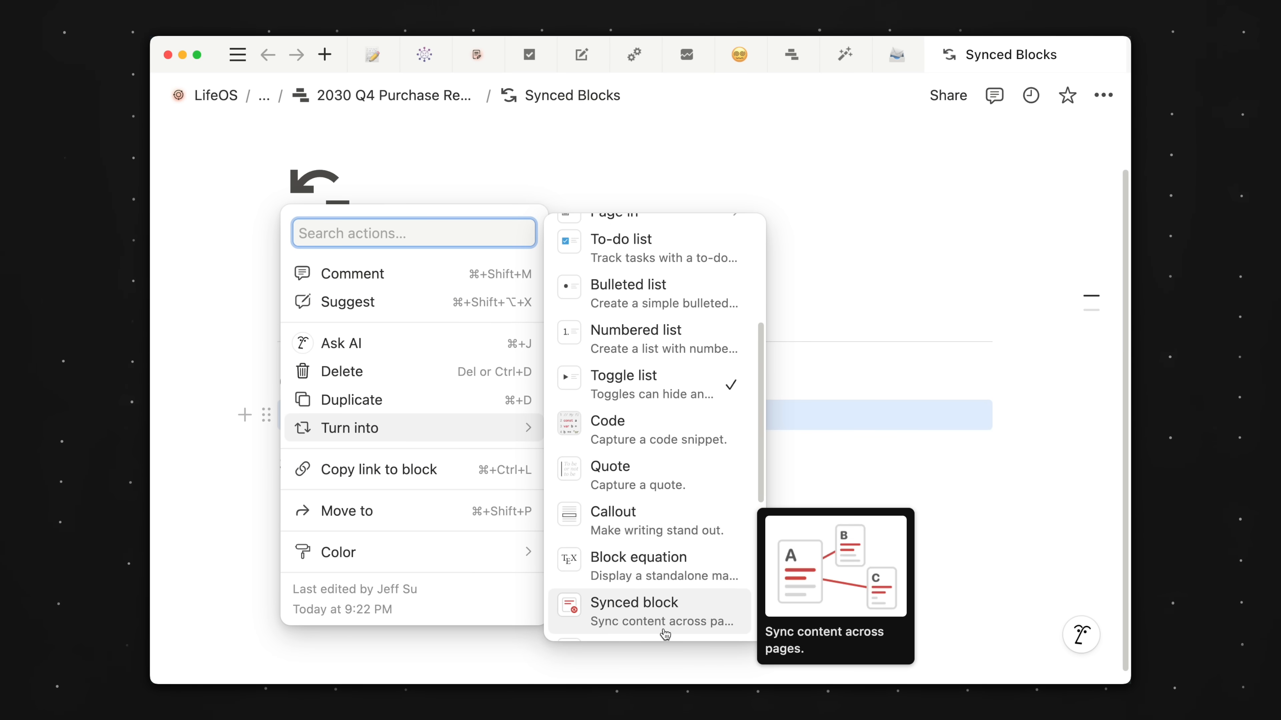
- Turn the Formats toggle into a synced block and paste a synced copy under Synced
{"action": "left_click", "coordinate": [633, 602]}
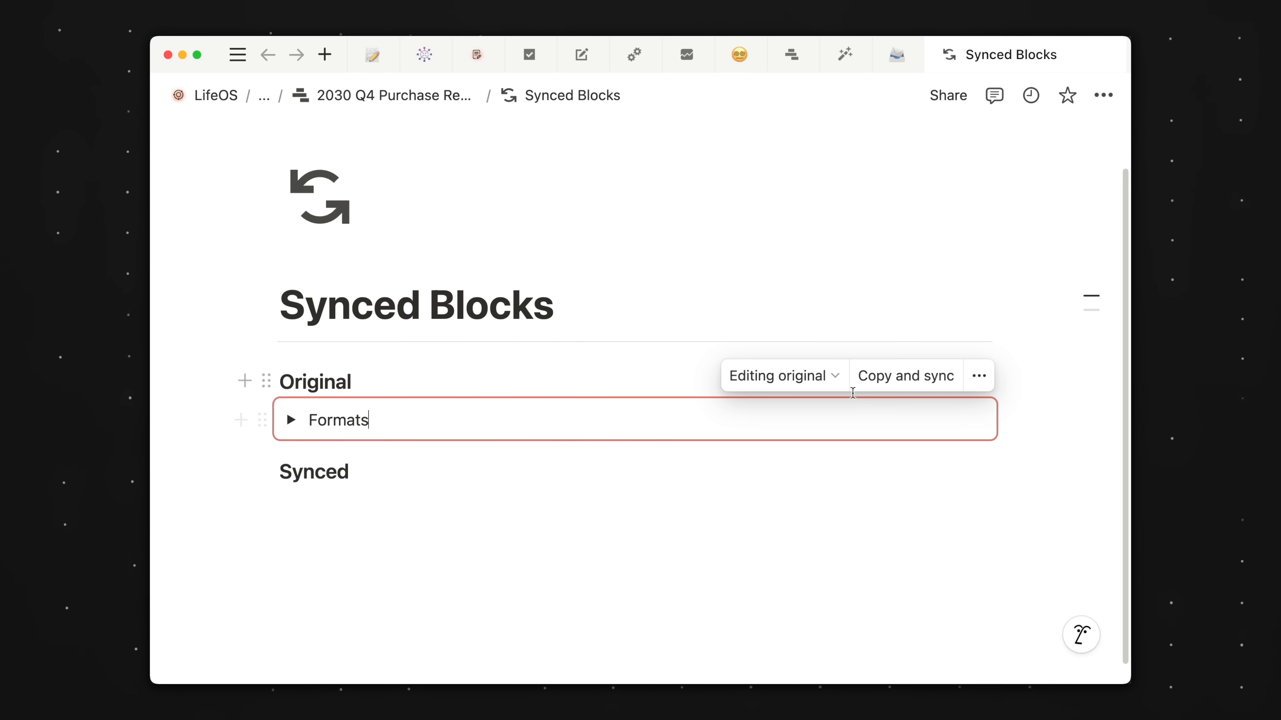
{"action": "left_click", "coordinate": [905, 375]}
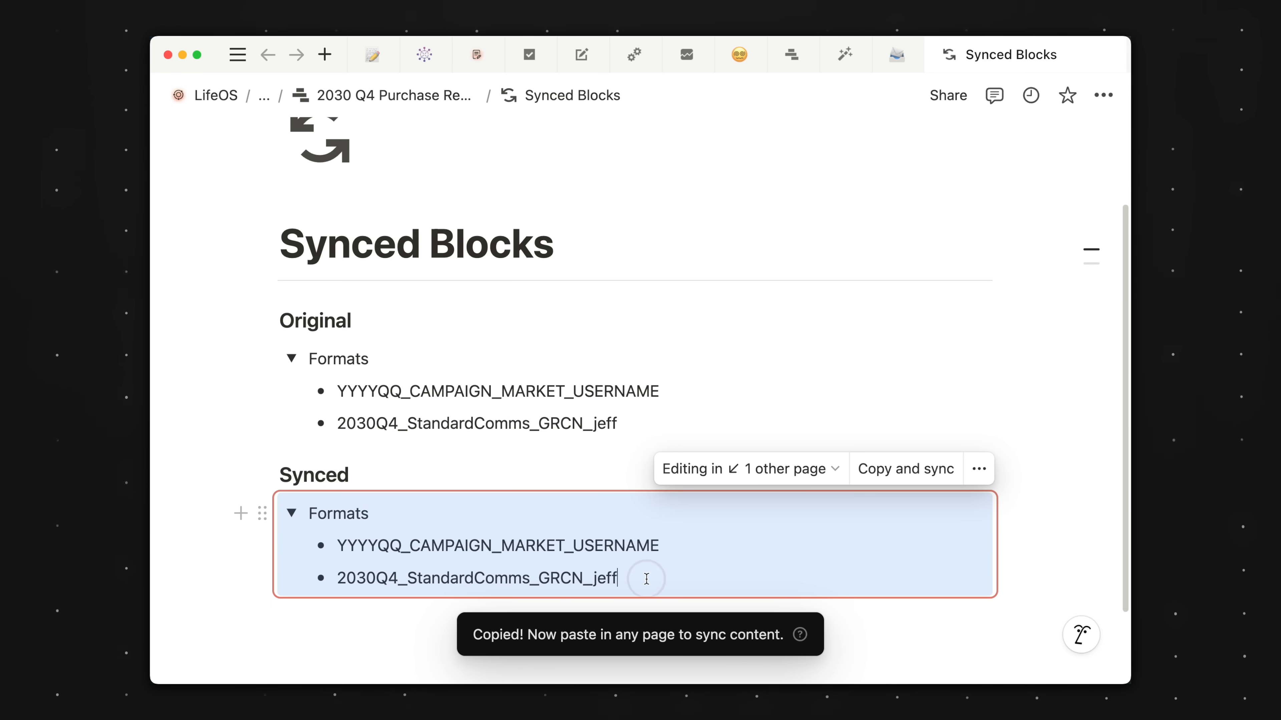
{"action": "type", "text": "Oh w"}
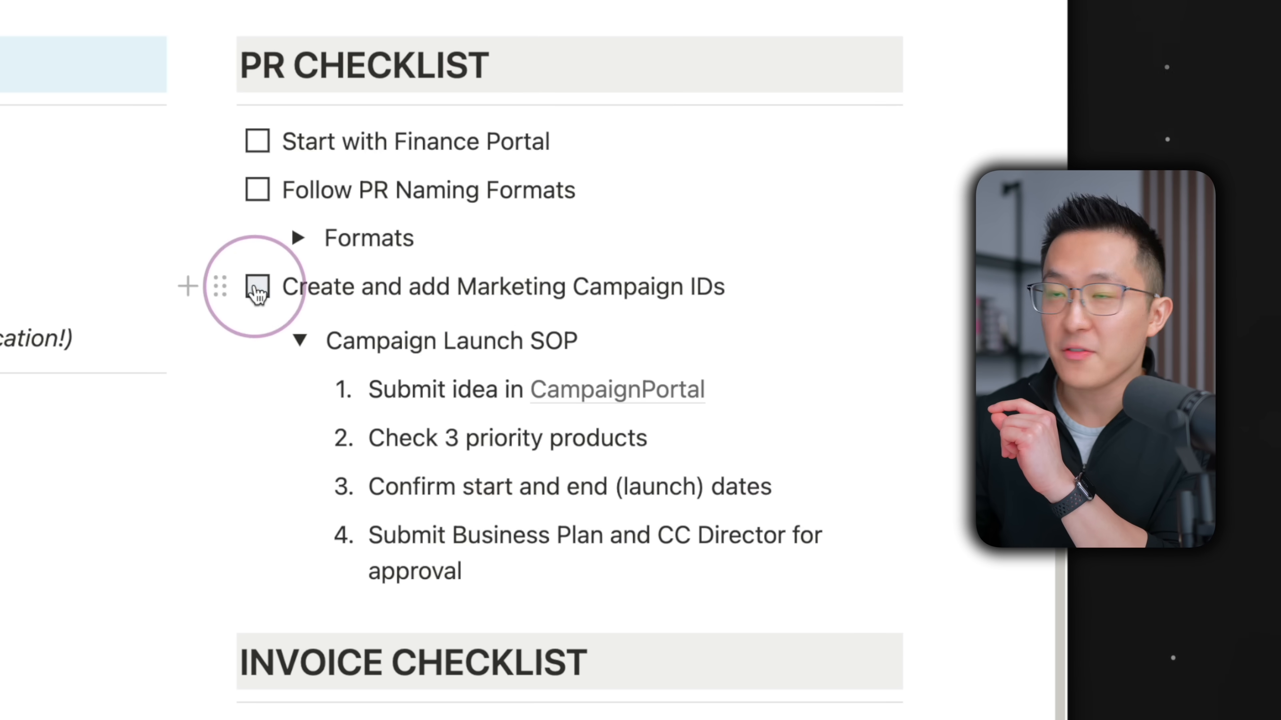
- Add a fifth step 'Another process step yay' to the synced Campaign Launch SOP
{"action": "left_click", "coordinate": [257, 287]}
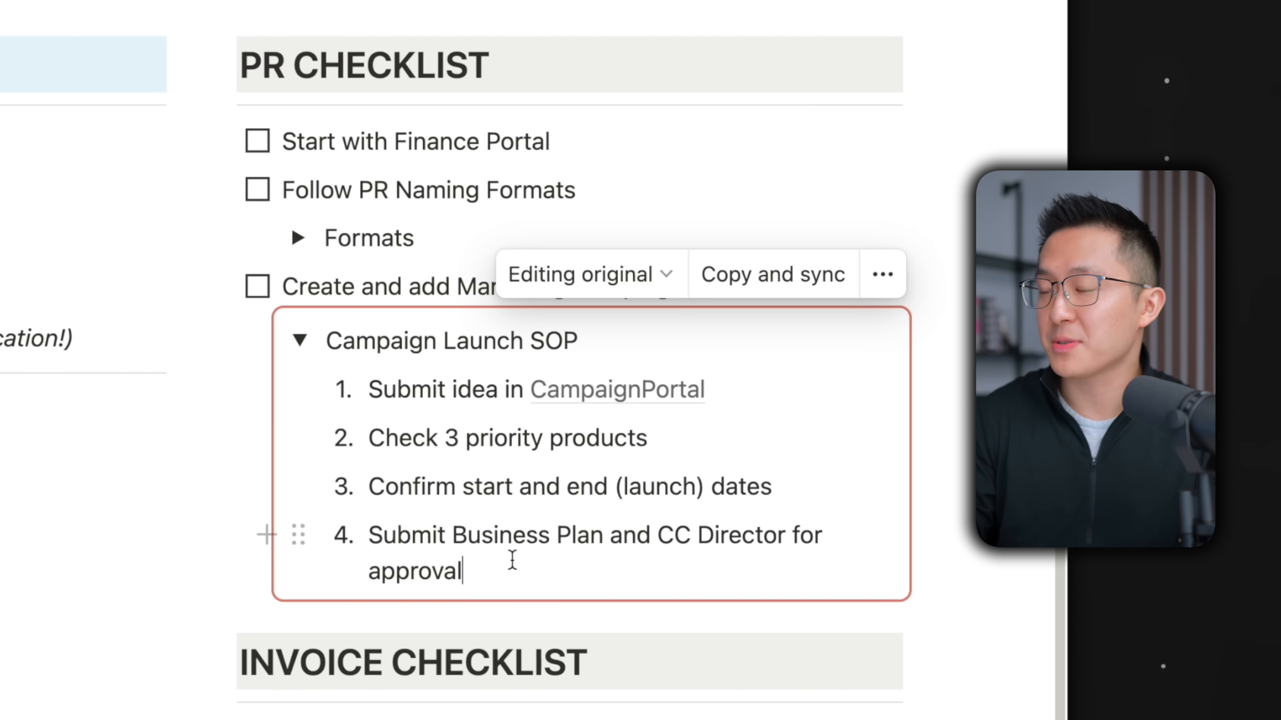
{"action": "type", "text": "ANother usel"}
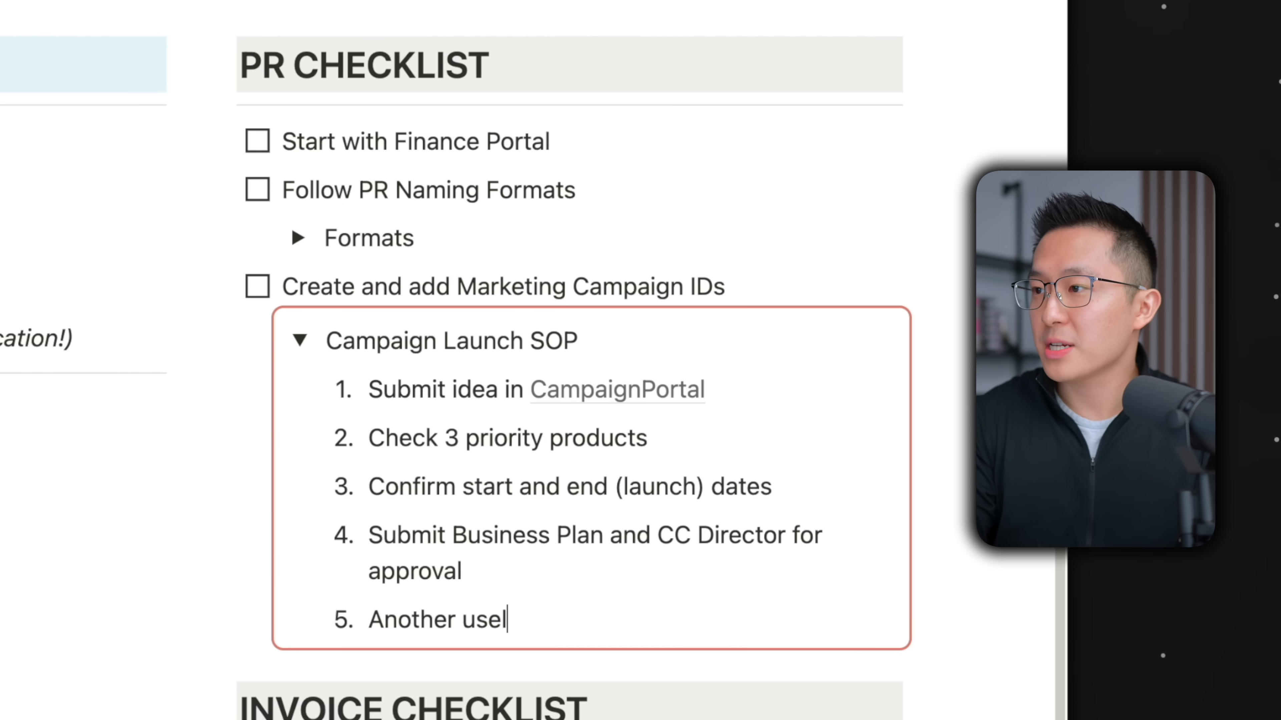
{"action": "type", "text": "ess step yay"}
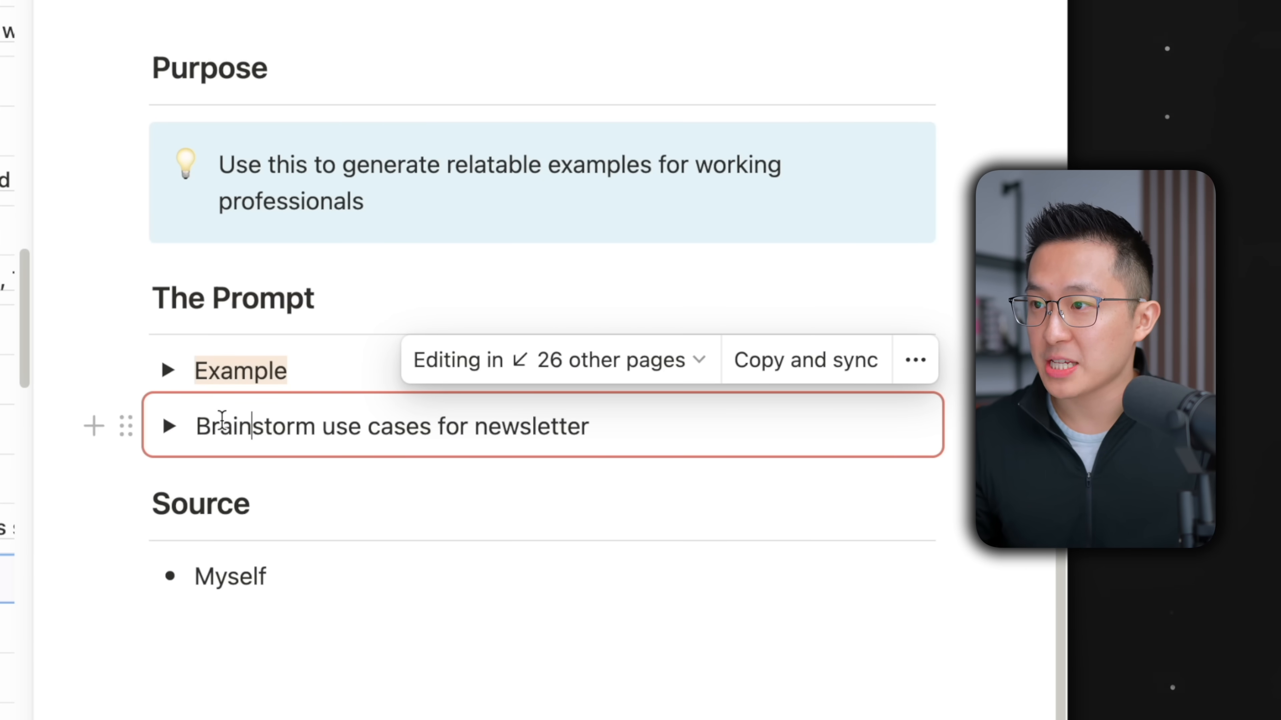
- Expand the Brainstorm use cases for newsletter prompt and view it in the Workspace Essentials Template
{"action": "left_click", "coordinate": [169, 426]}
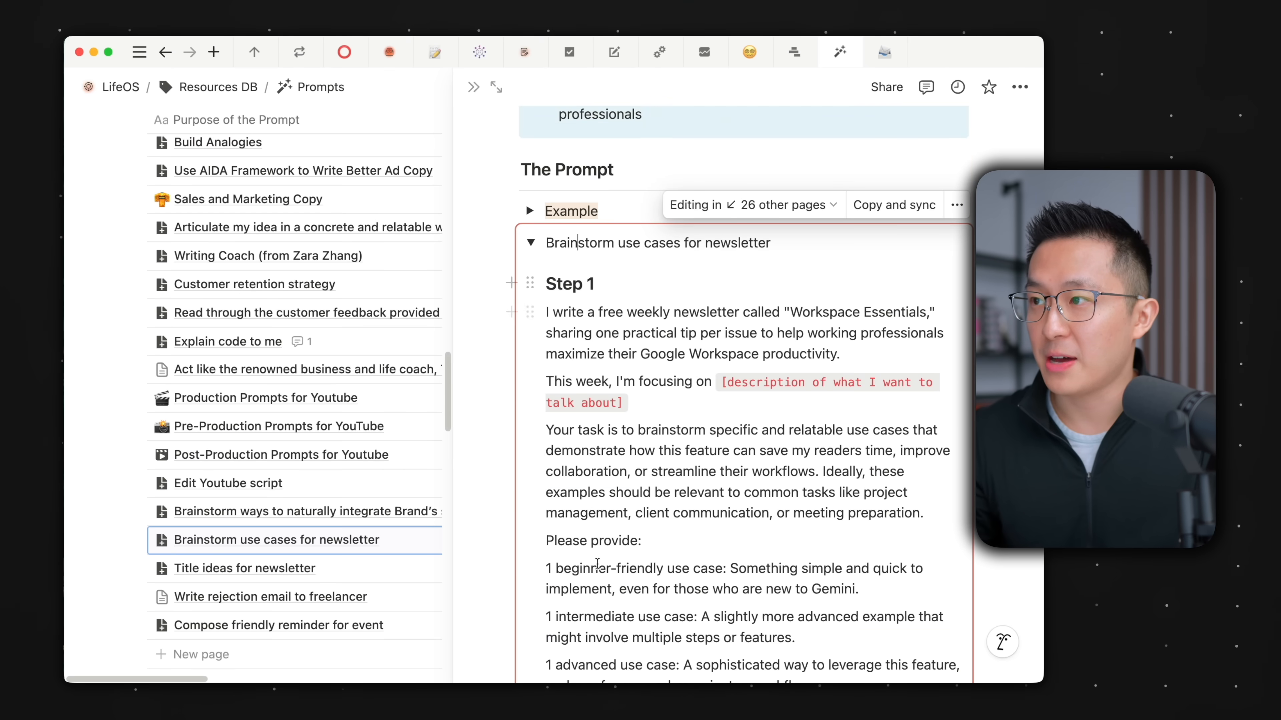
{"action": "left_click", "coordinate": [884, 52]}
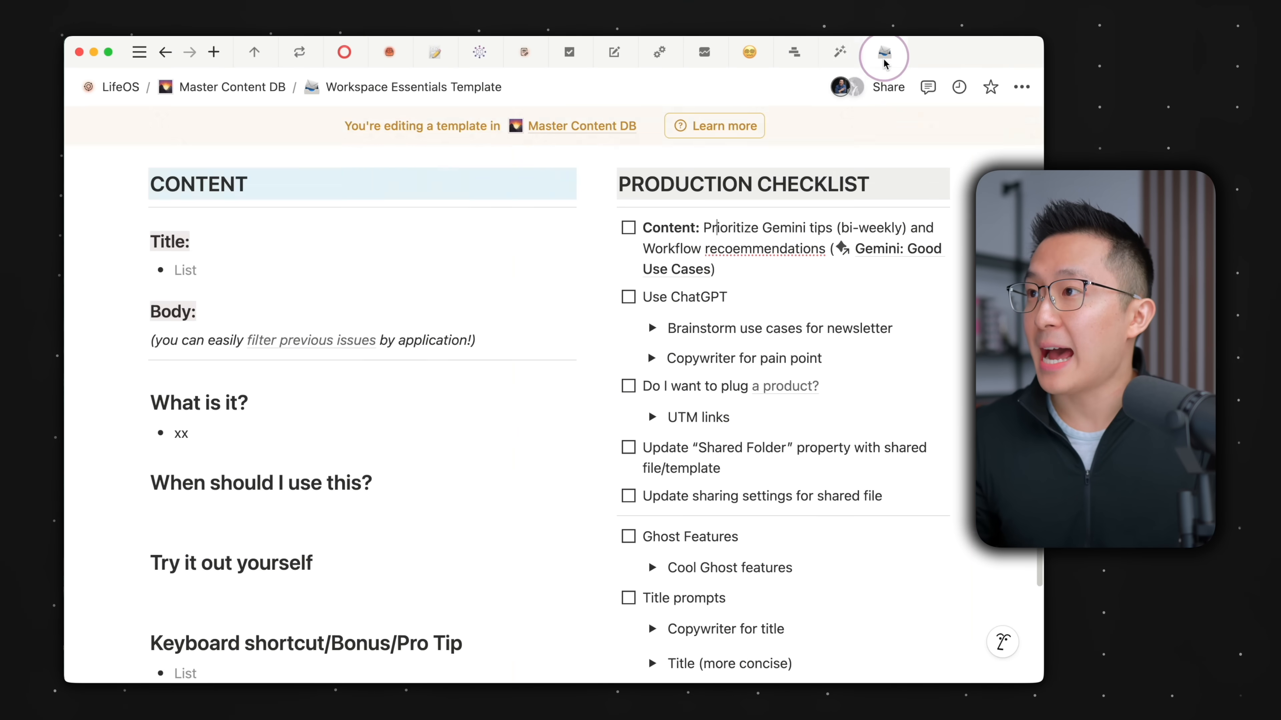